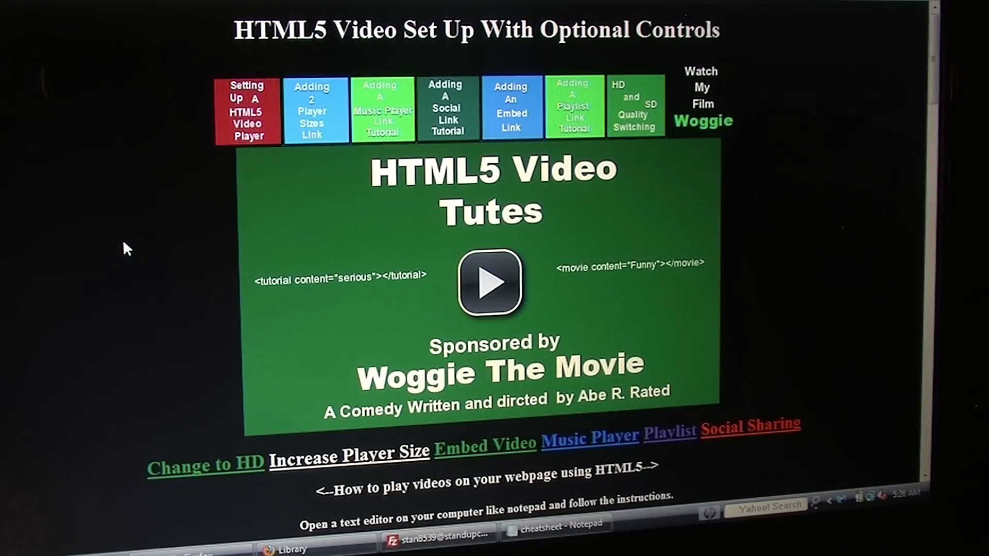
mouse_move(144, 319)
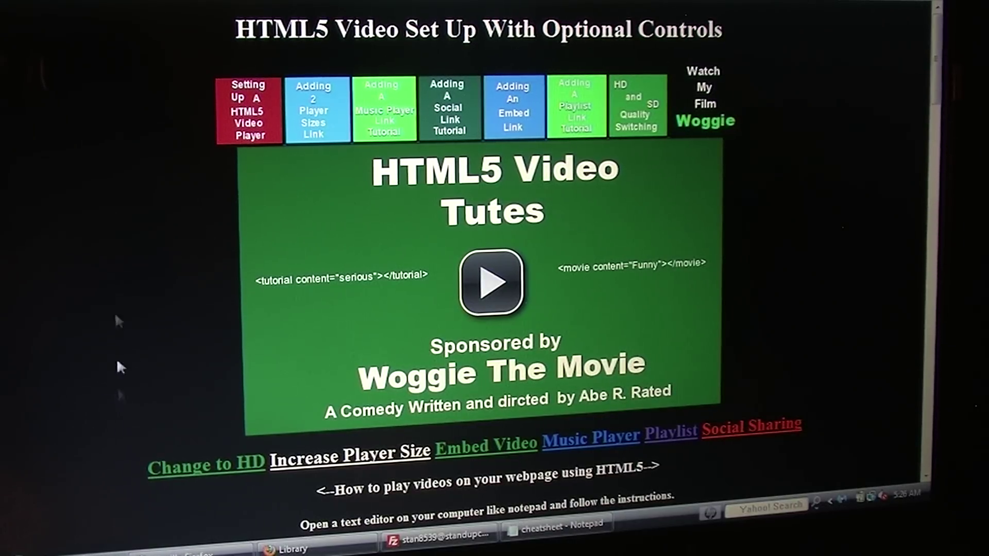
mouse_move(101, 37)
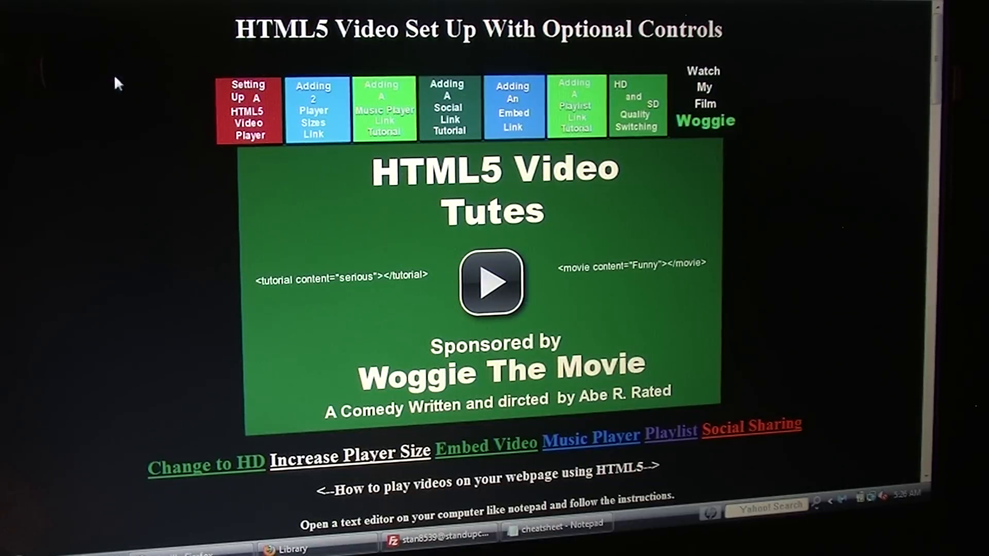
mouse_move(37, 294)
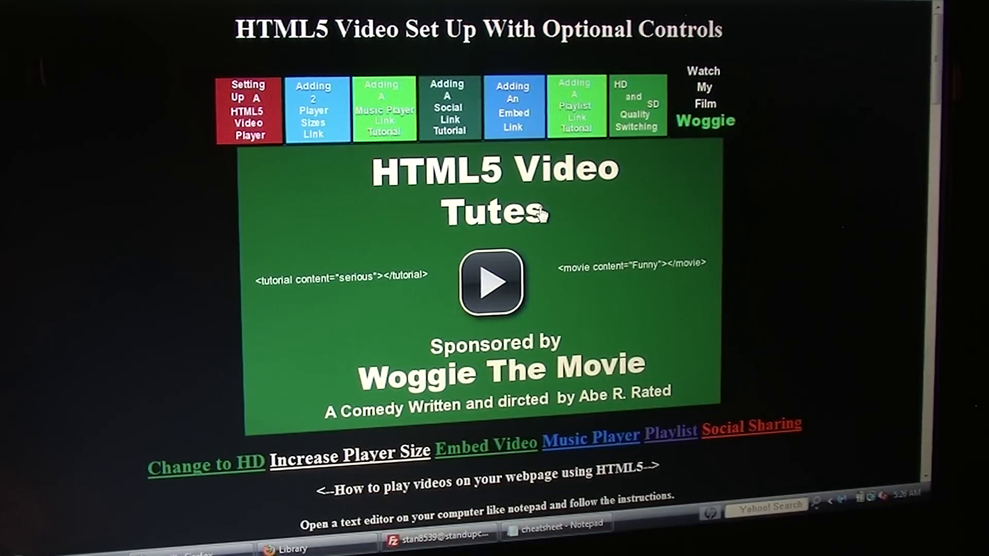
mouse_move(777, 275)
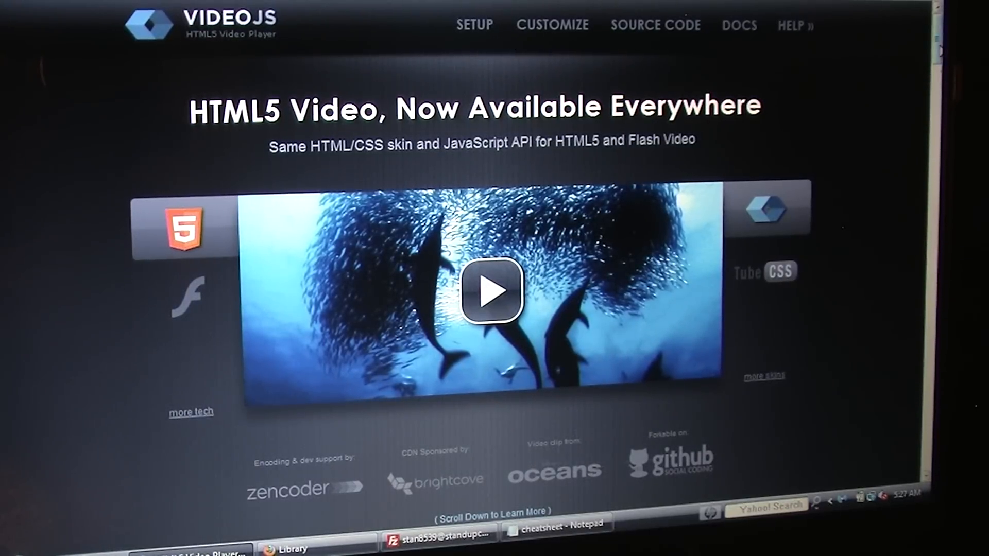
Go to the Video.js SETUP page and scroll to the head and body code snippets
scroll(down, 3)
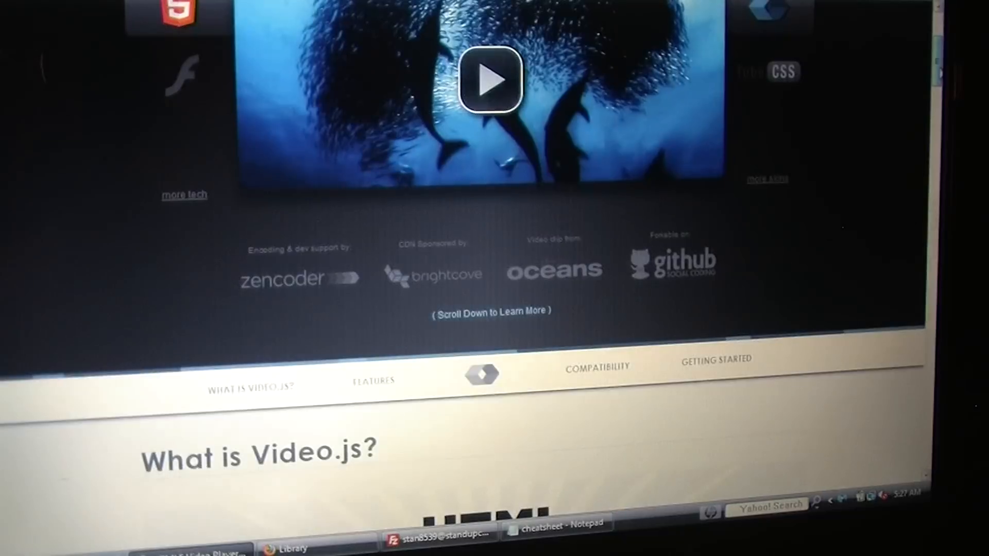
scroll(up, 3)
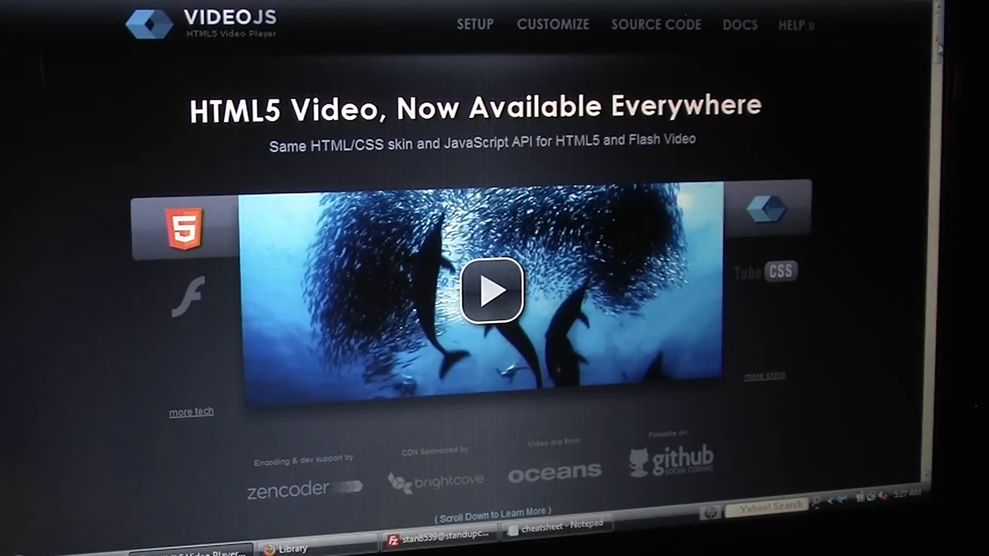
mouse_move(760, 56)
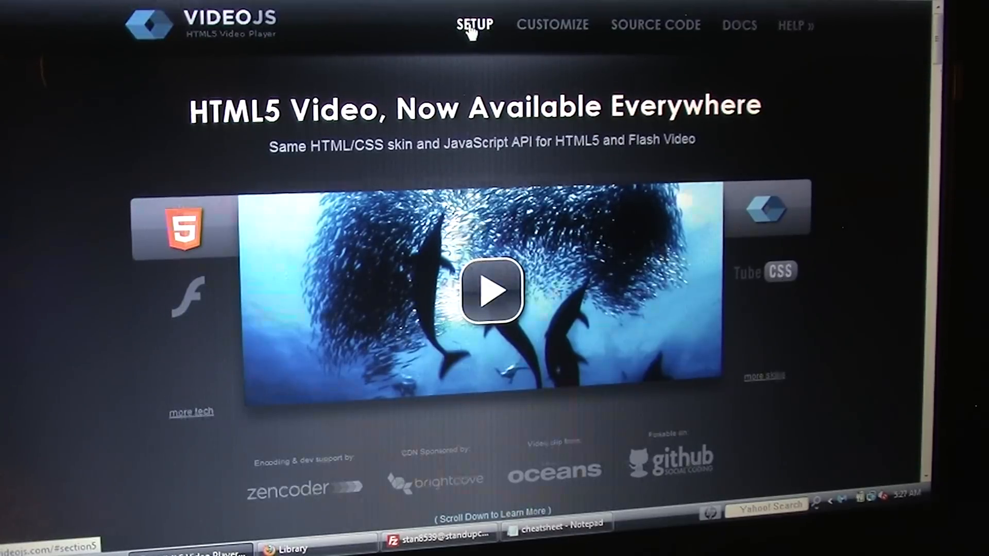
click(474, 25)
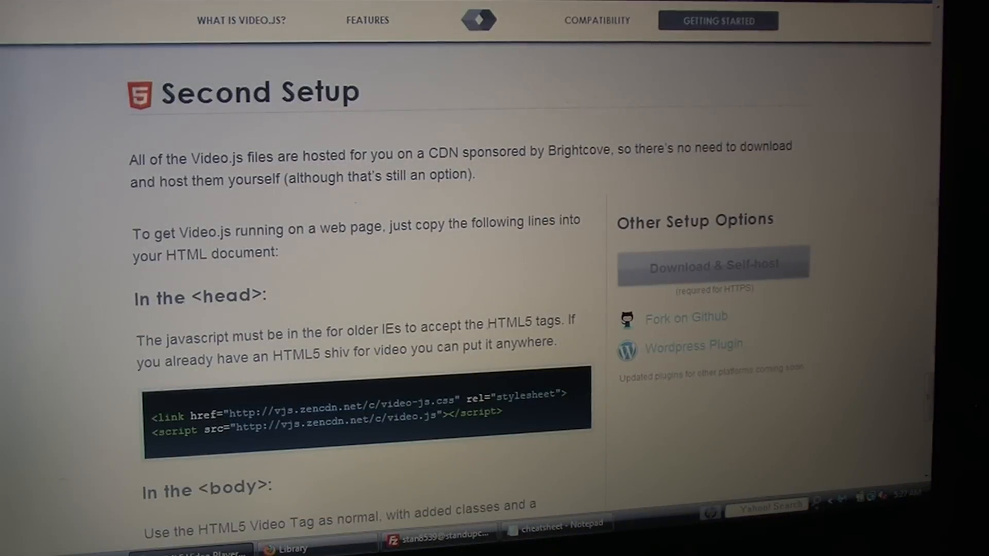
scroll(down, 3)
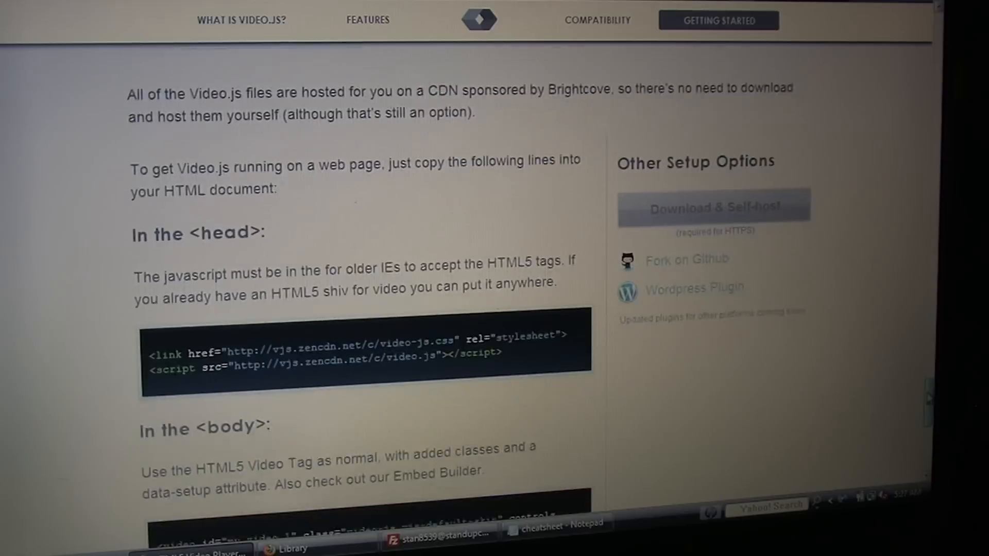
scroll(down, 3)
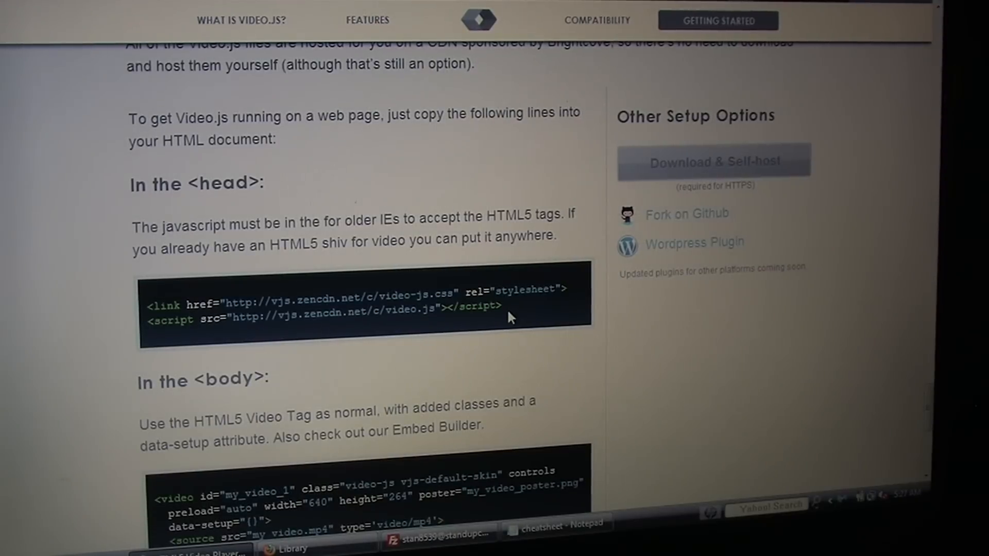
Copy the Video.js link and script head lines, then return to the tutorial page
drag(429, 294, 502, 319)
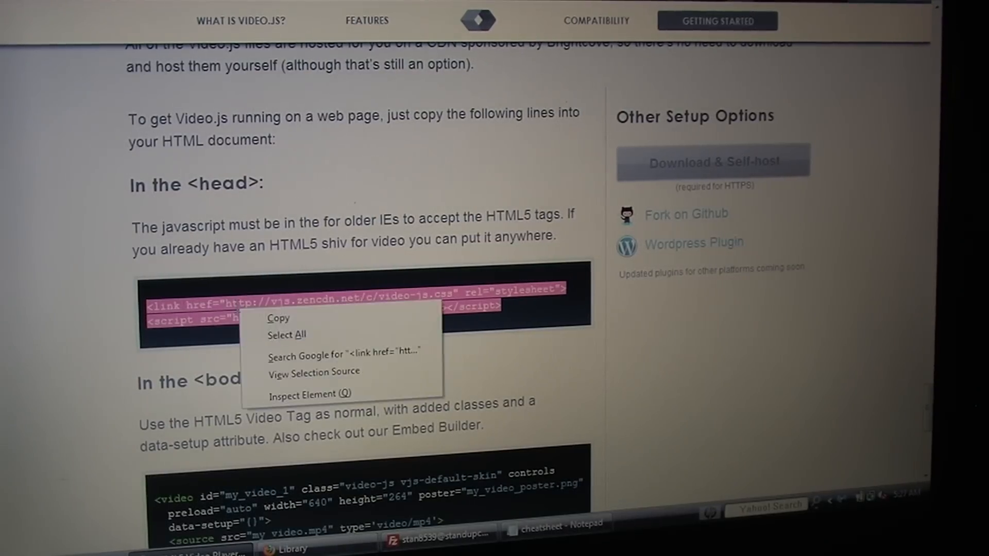
click(278, 319)
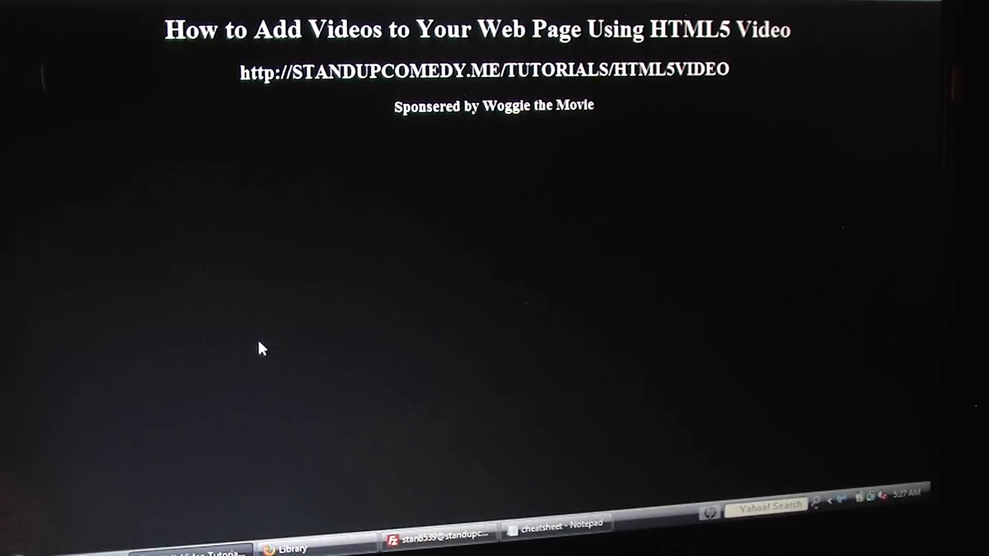
Open the tutscreen page file in Notepad, listing All Files in the tutorials folder
click(18, 547)
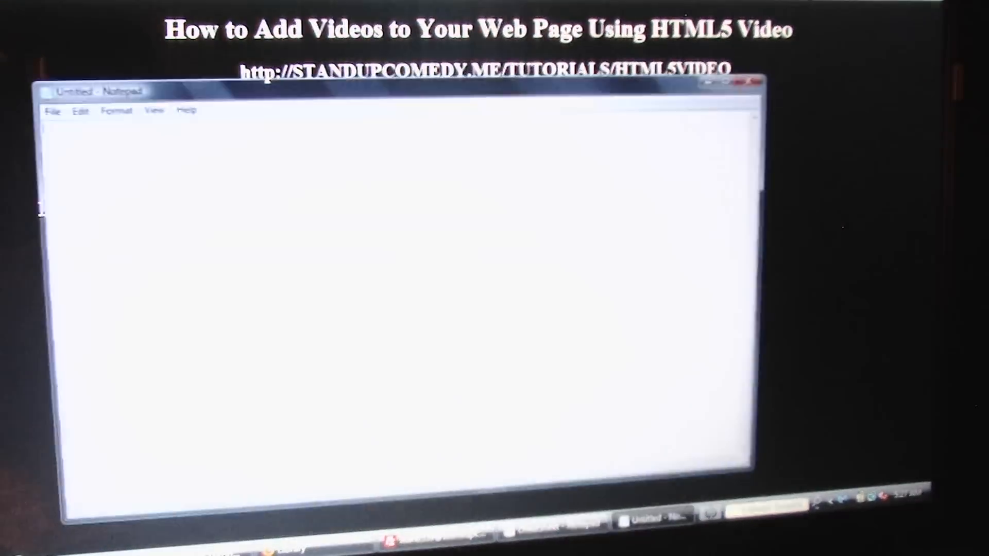
click(45, 109)
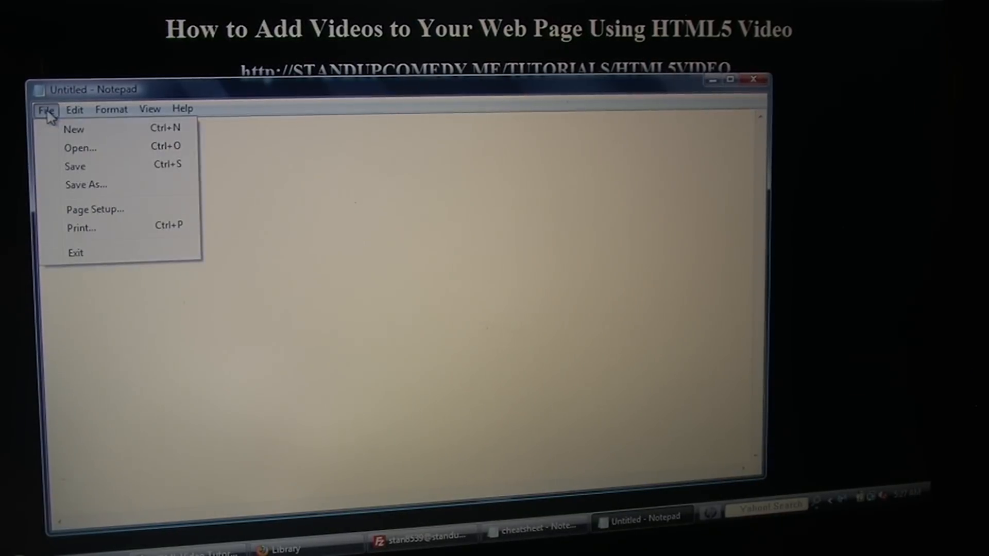
click(81, 148)
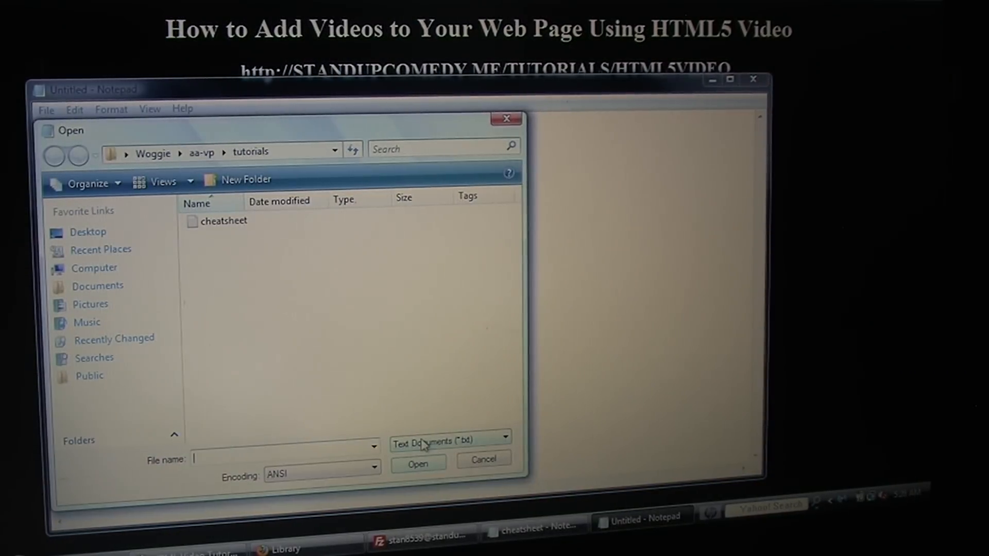
click(451, 438)
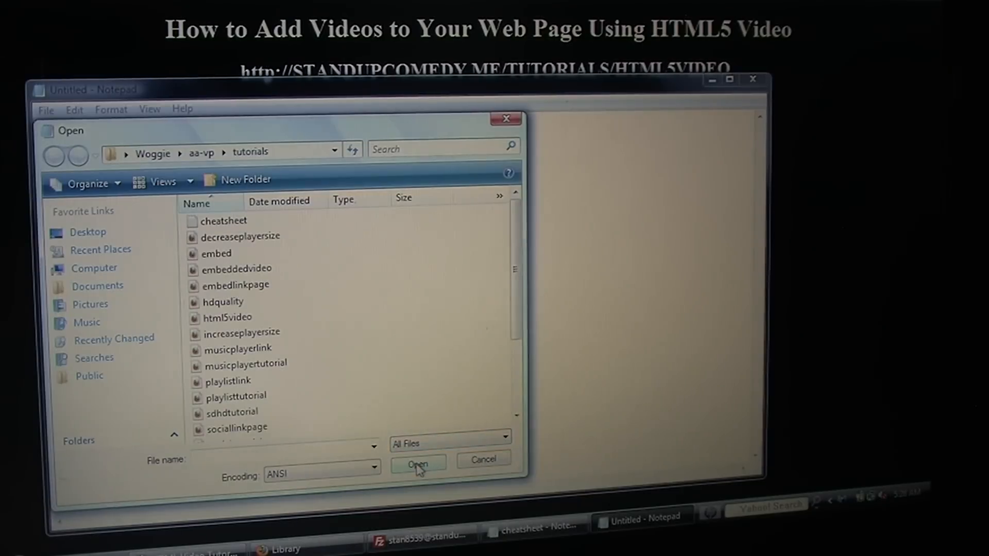
scroll(down, 3)
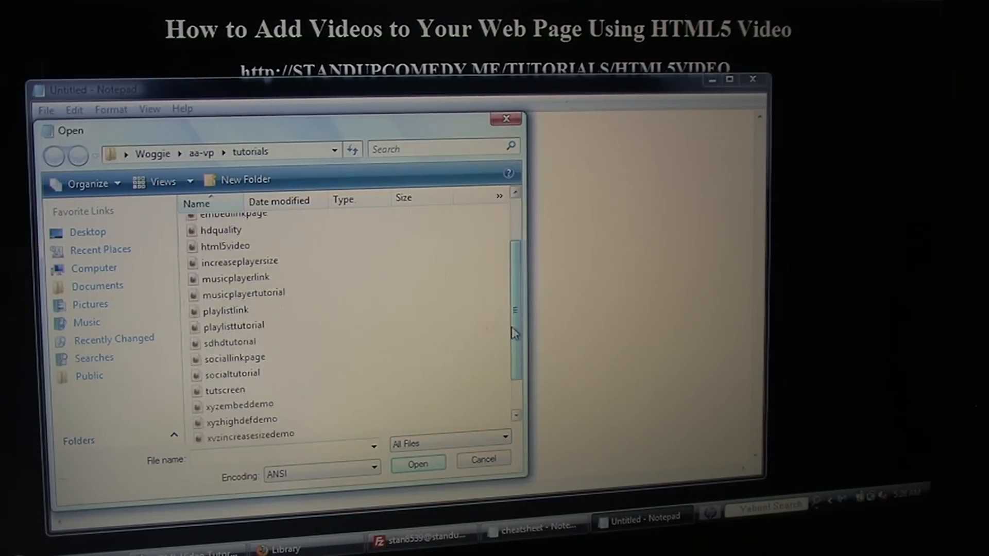
double_click(225, 390)
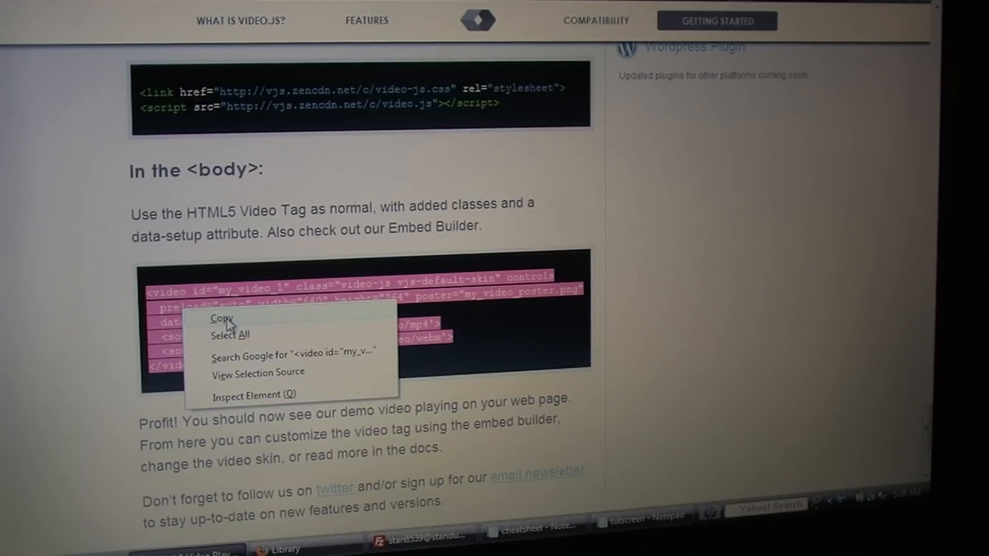
Copy the Video.js video tag block and switch back to the tutscreen document
click(223, 318)
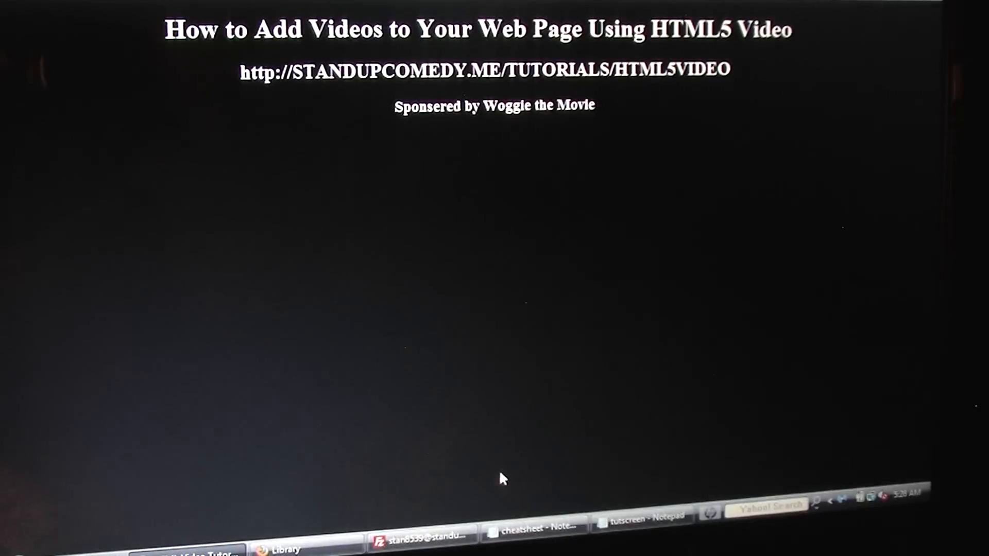
click(649, 517)
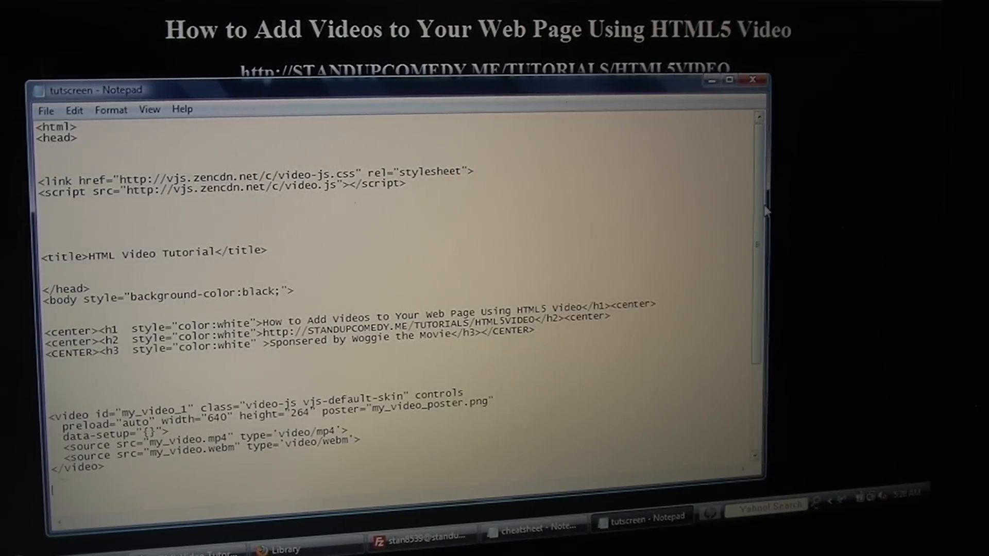
Set the video tag height to 360 and clear the placeholder poster file name
scroll(down, 3)
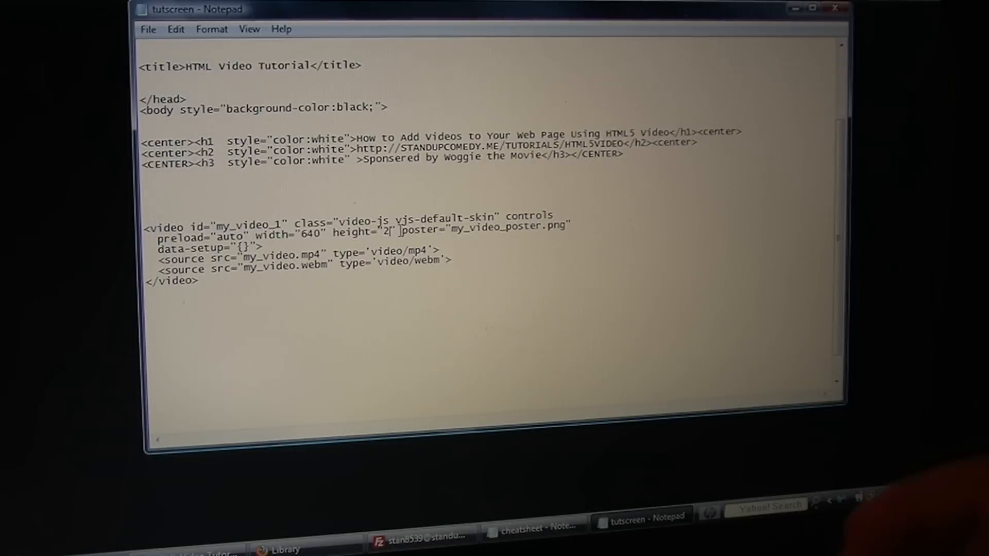
key(Backspace)
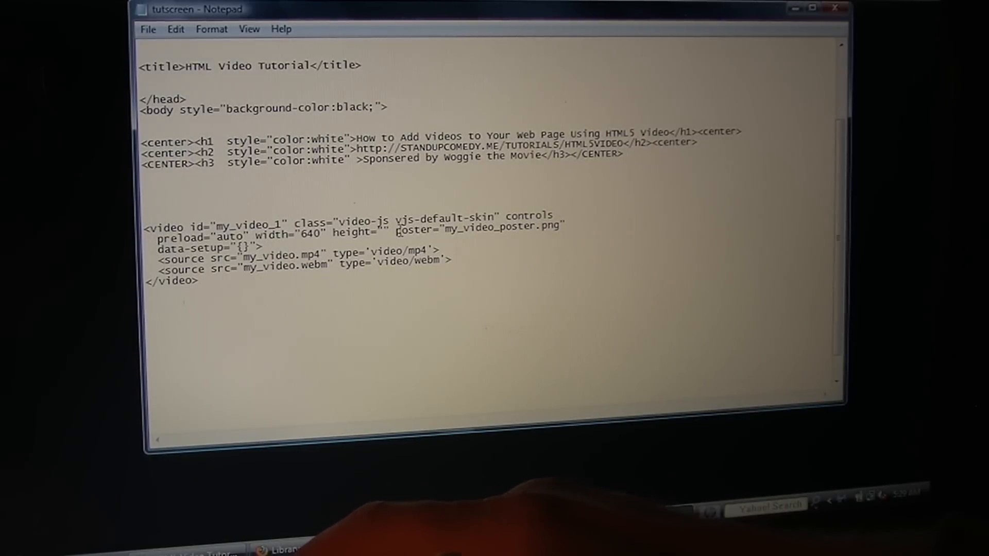
text(360)
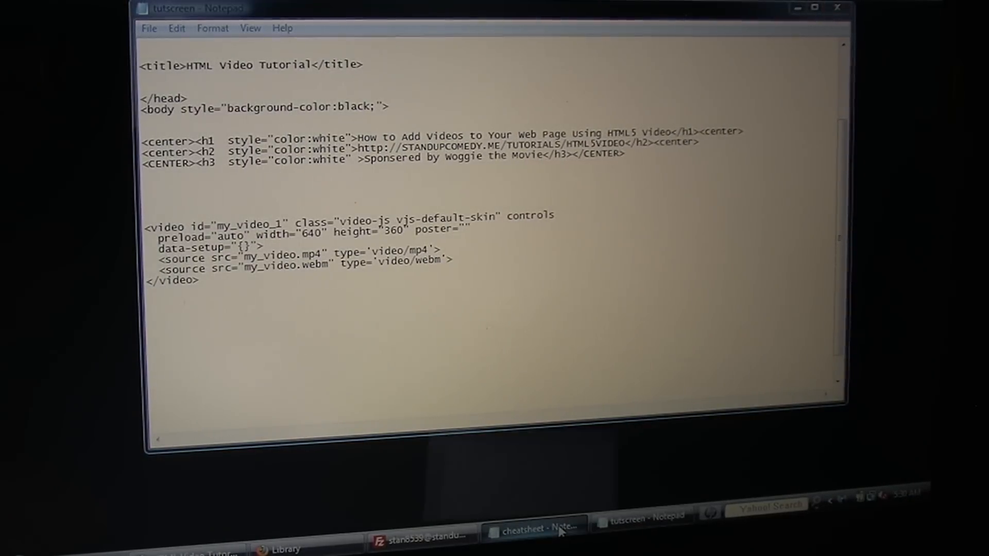
click(540, 534)
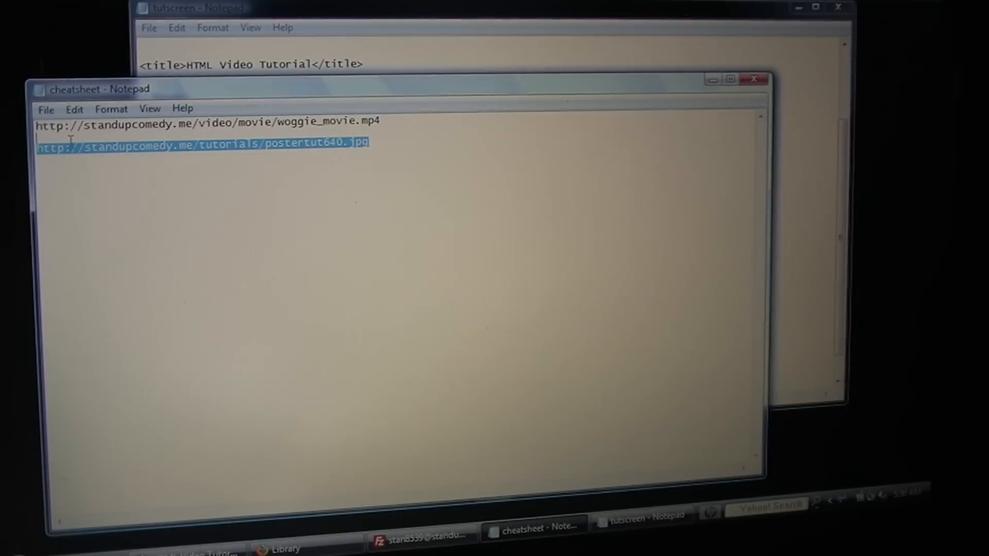
right_click(62, 149)
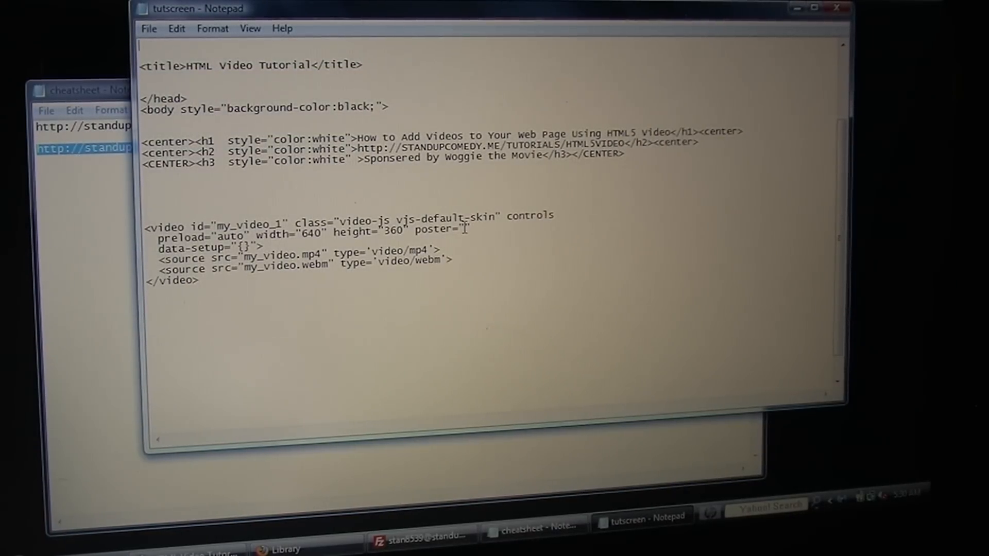
right_click(466, 230)
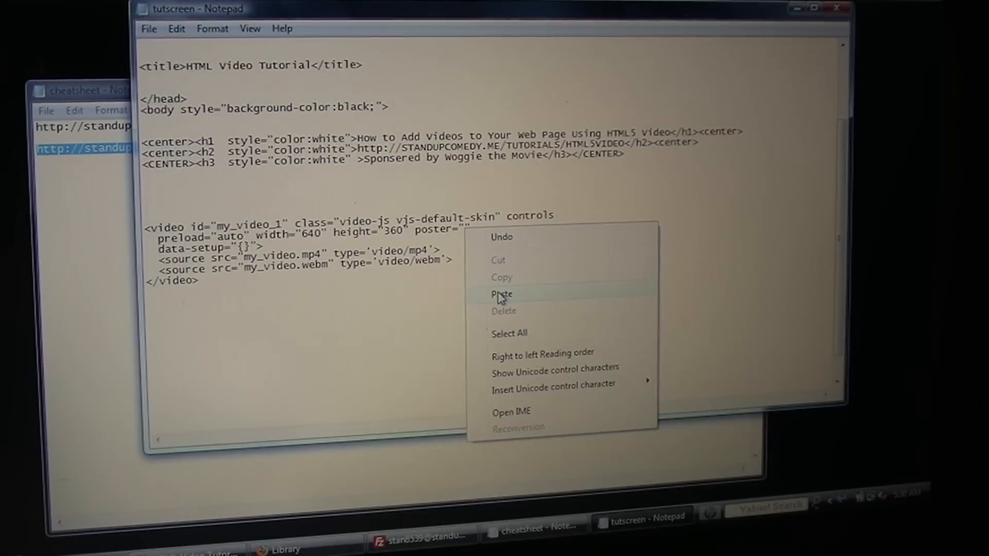
click(501, 295)
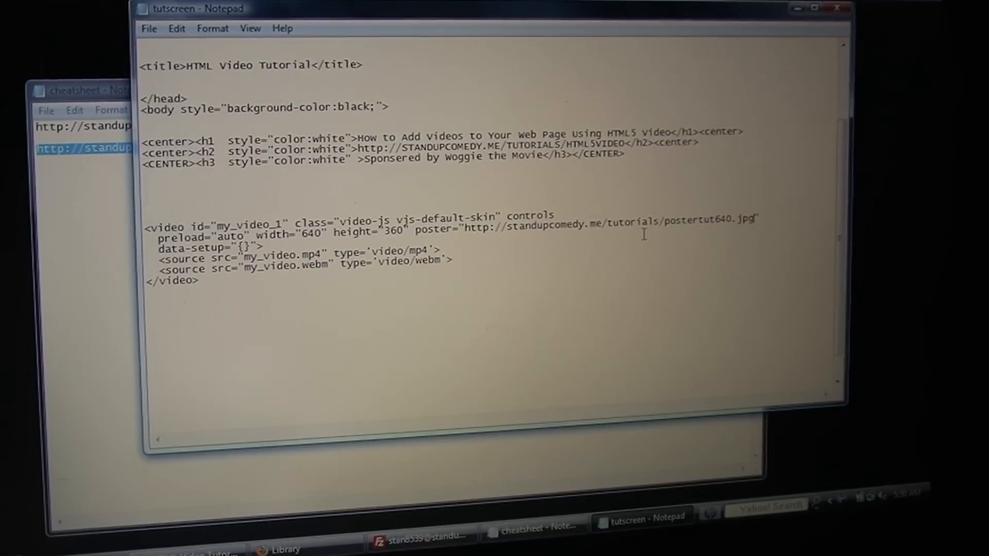
mouse_move(547, 248)
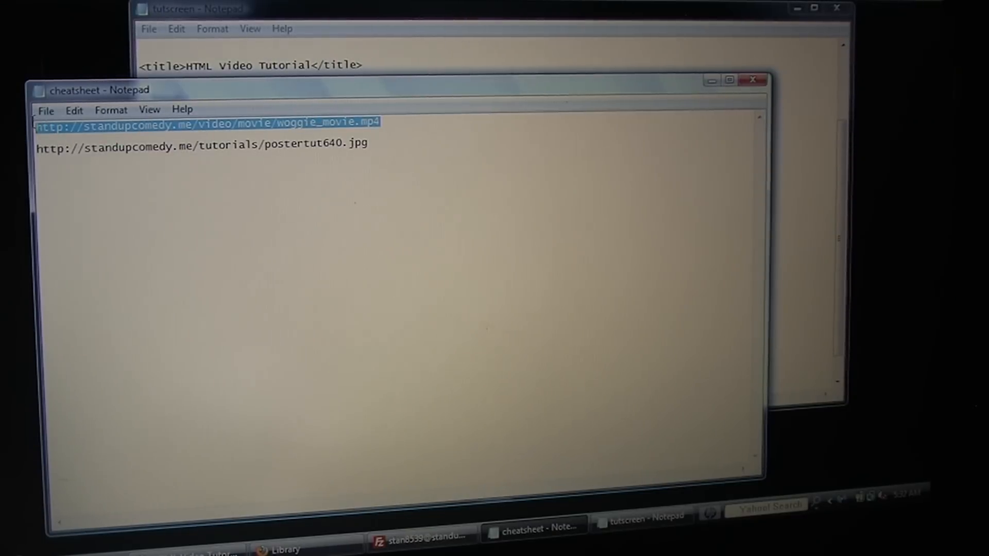
right_click(47, 126)
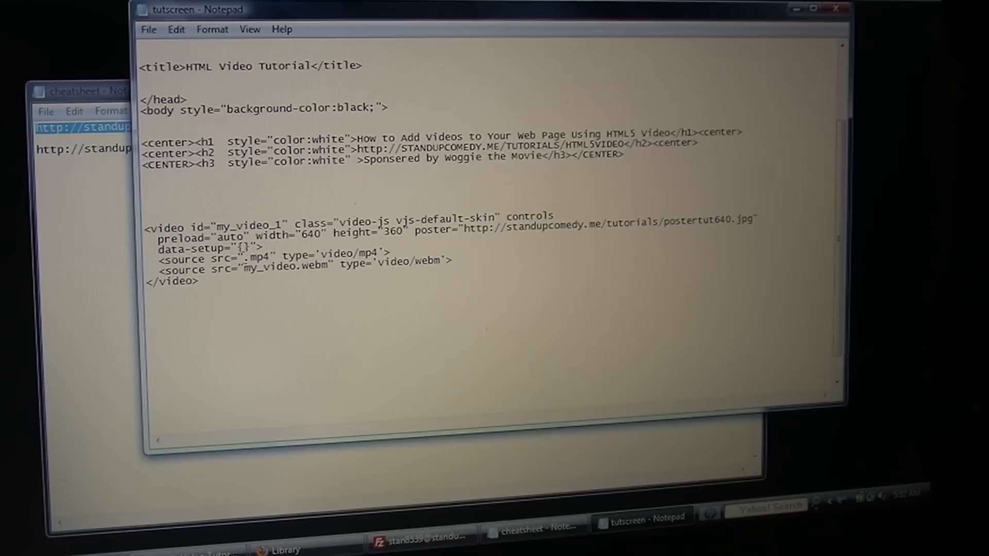
right_click(265, 255)
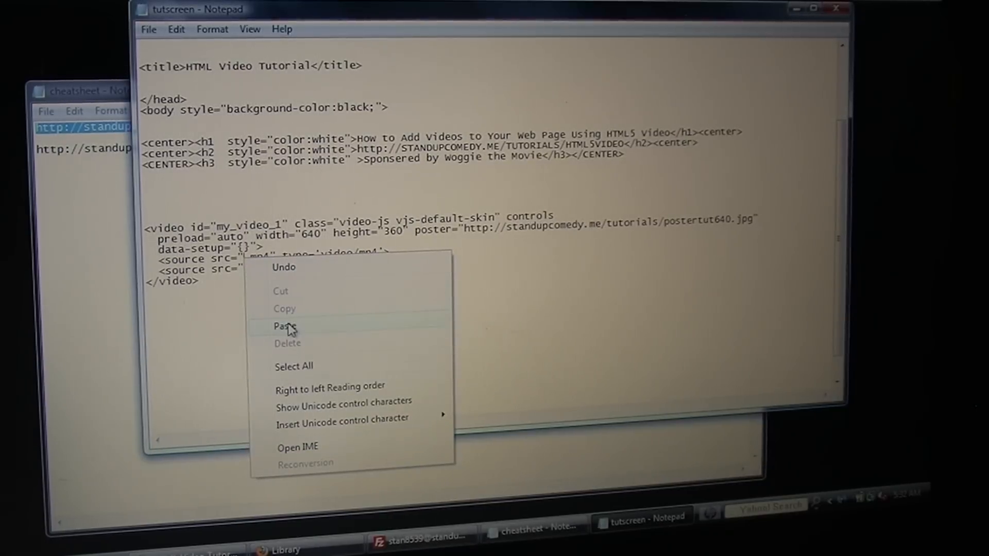
click(281, 325)
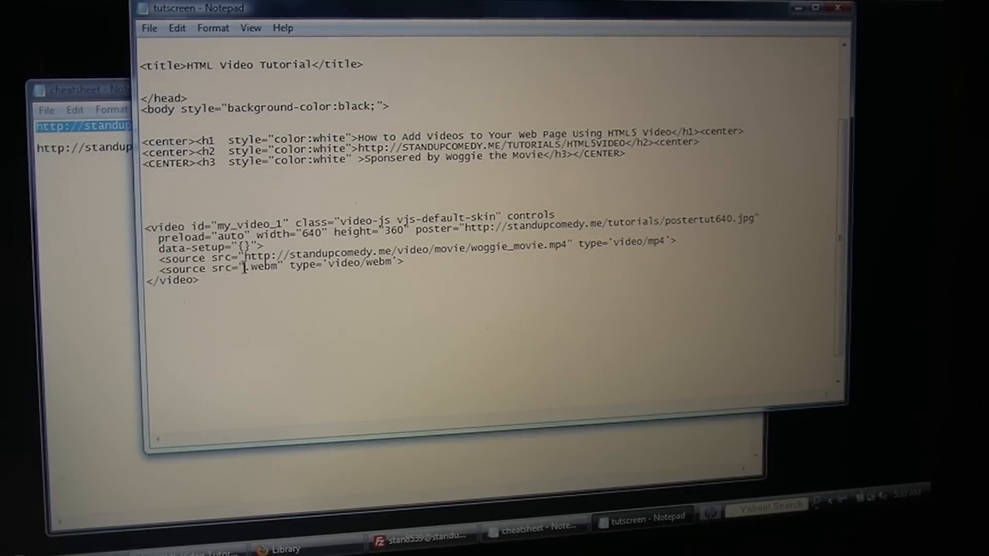
Paste the address into the webm source, rename both to woggie_device and check the closing tags
right_click(270, 271)
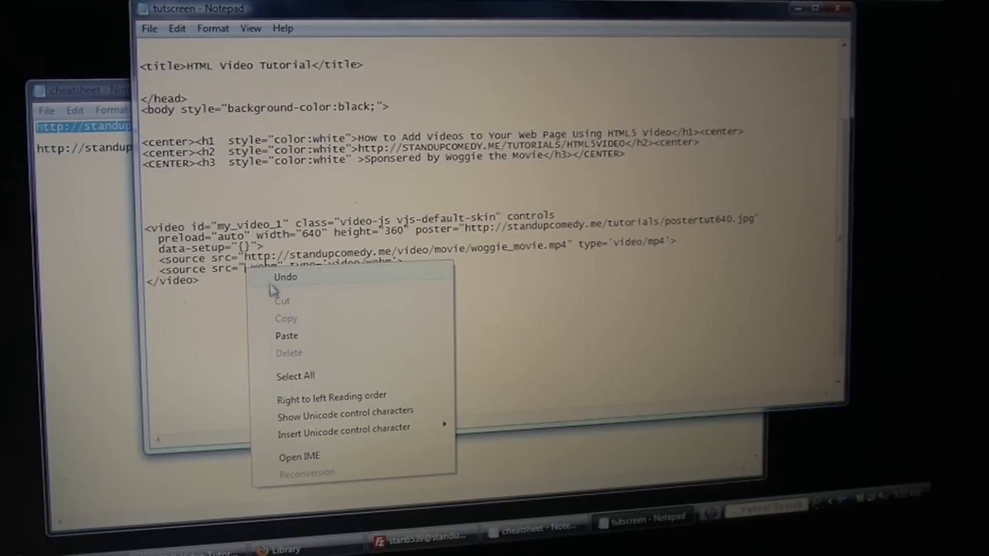
mouse_move(286, 341)
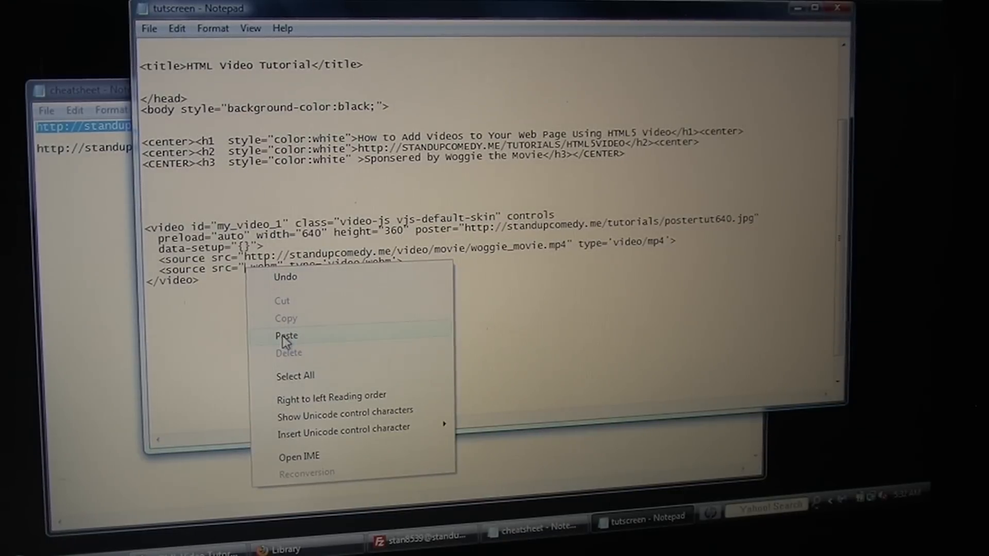
click(286, 336)
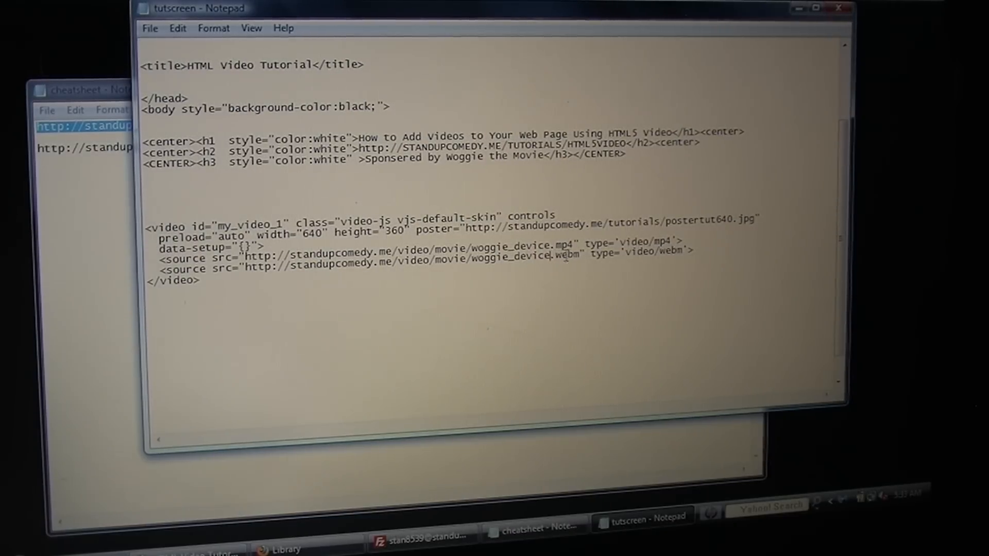
mouse_move(572, 268)
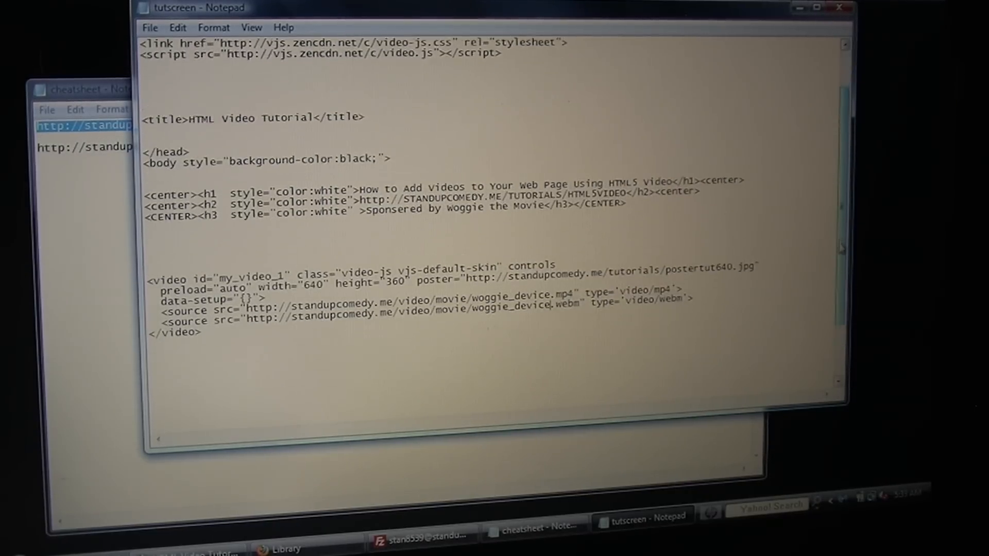
scroll(down, 3)
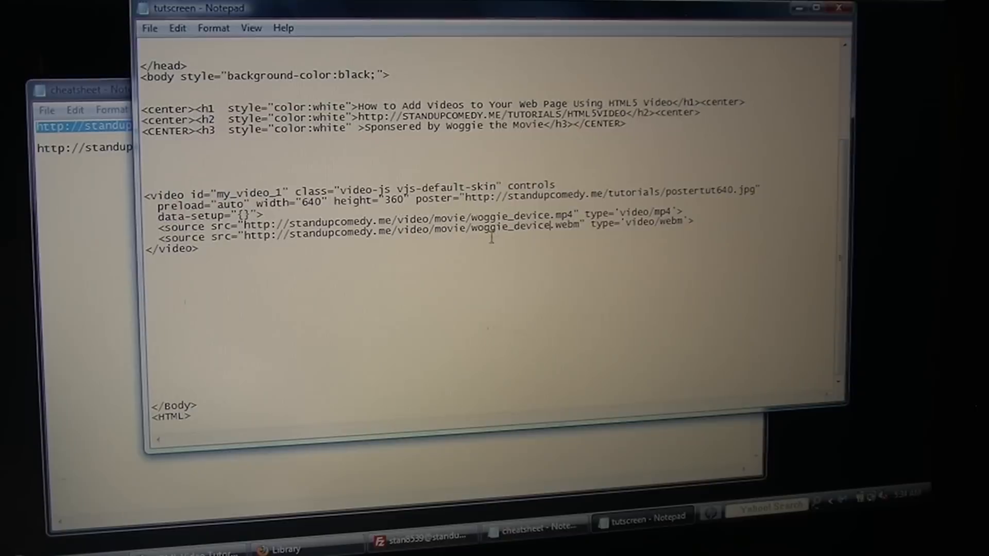
click(149, 29)
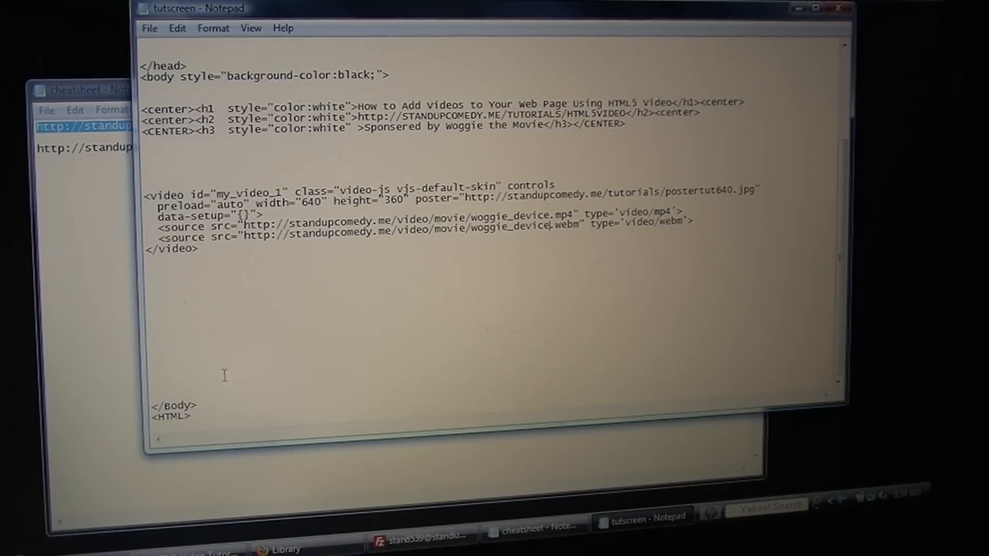
Upload tutscreen.html in FileZilla, overwriting the existing remote copy
click(418, 540)
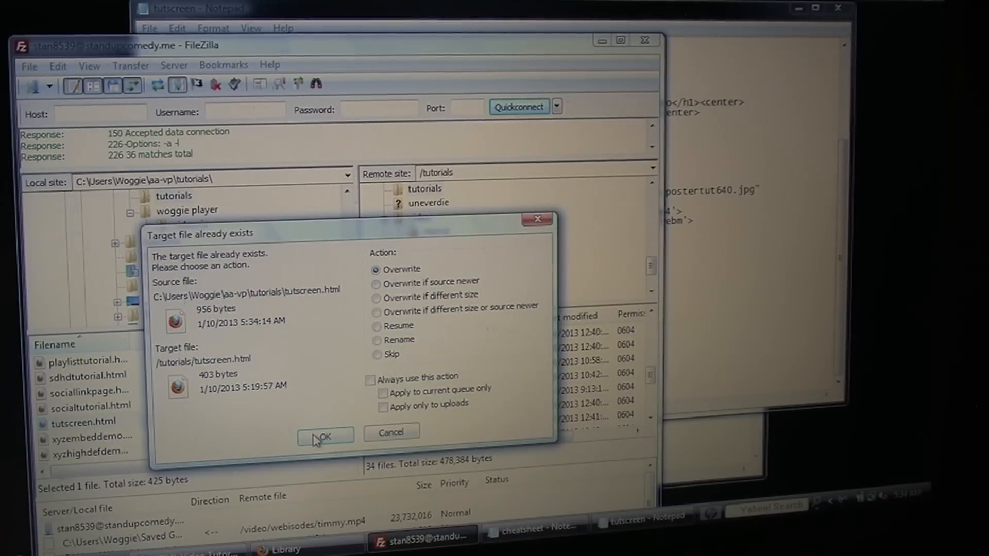
click(325, 435)
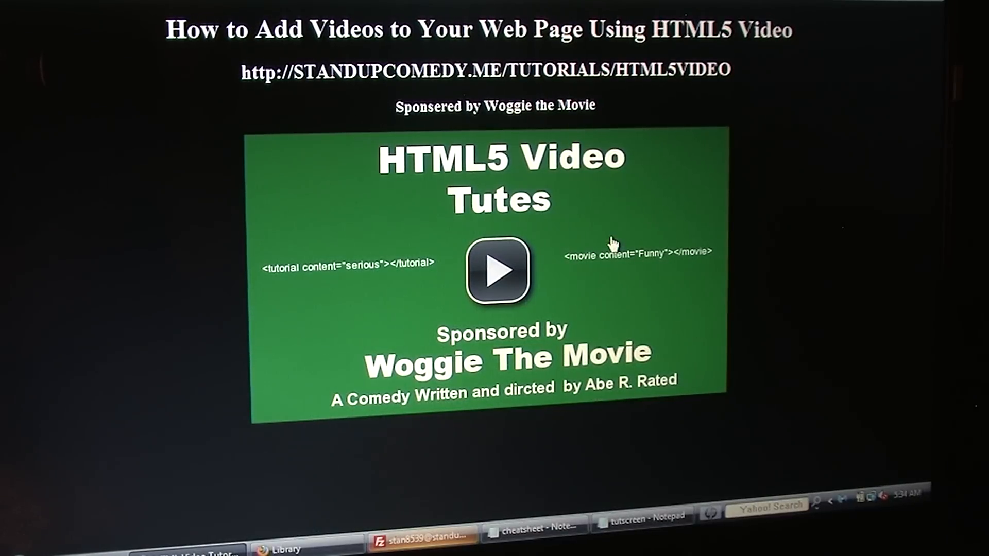
Play the hosted Woggie video from its poster on the live tutscreen page
click(497, 271)
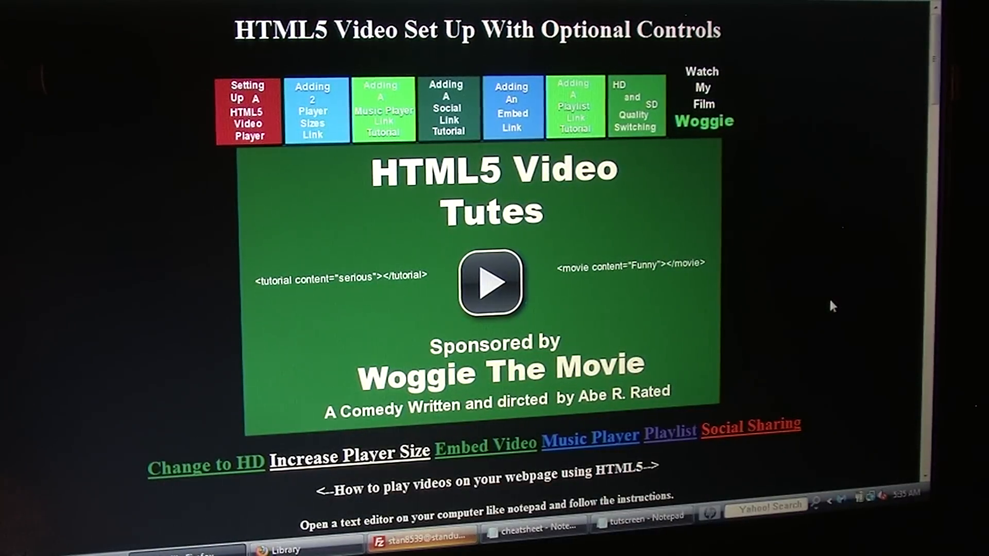
mouse_move(542, 188)
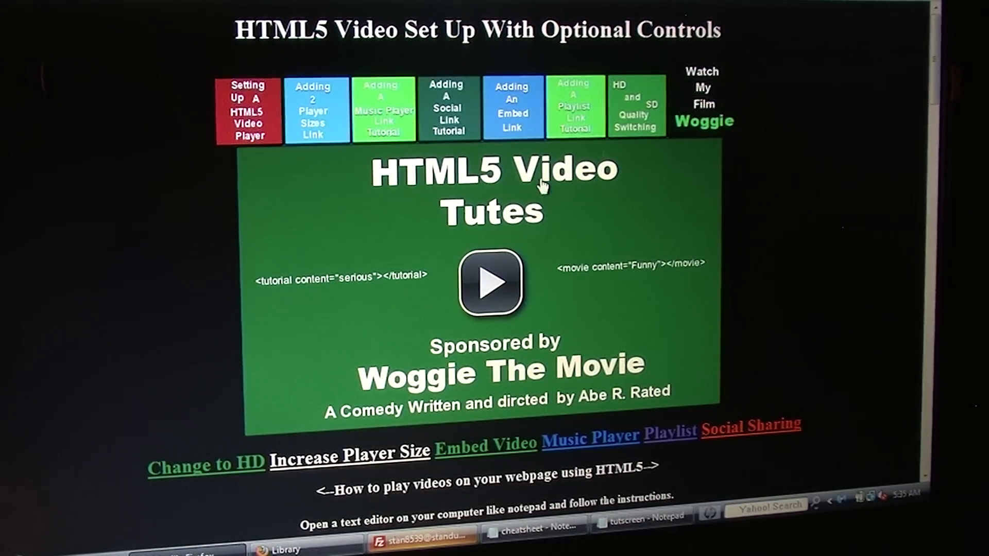
Scroll the HTML5 Video tutorial page down to the Notepad instructions code box
scroll(down, 3)
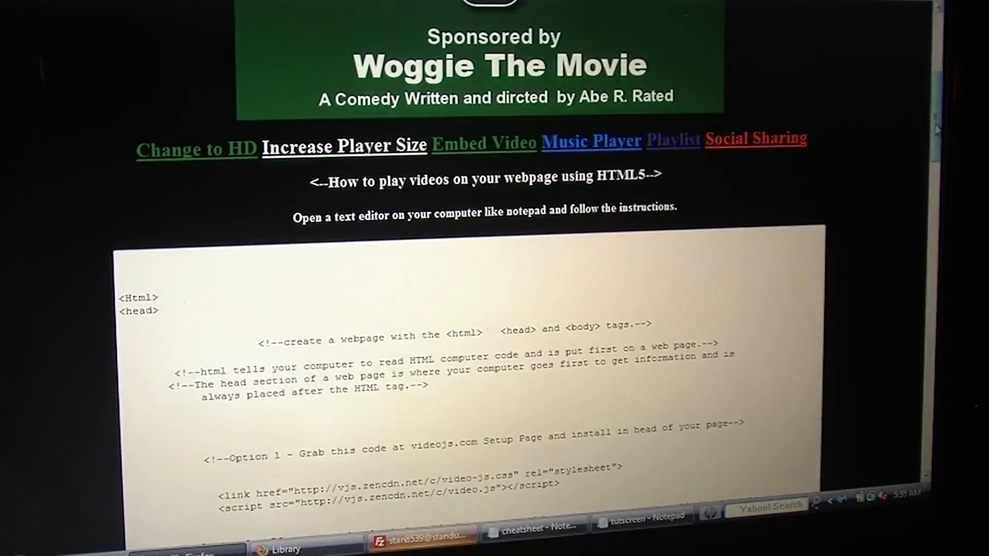
scroll(down, 3)
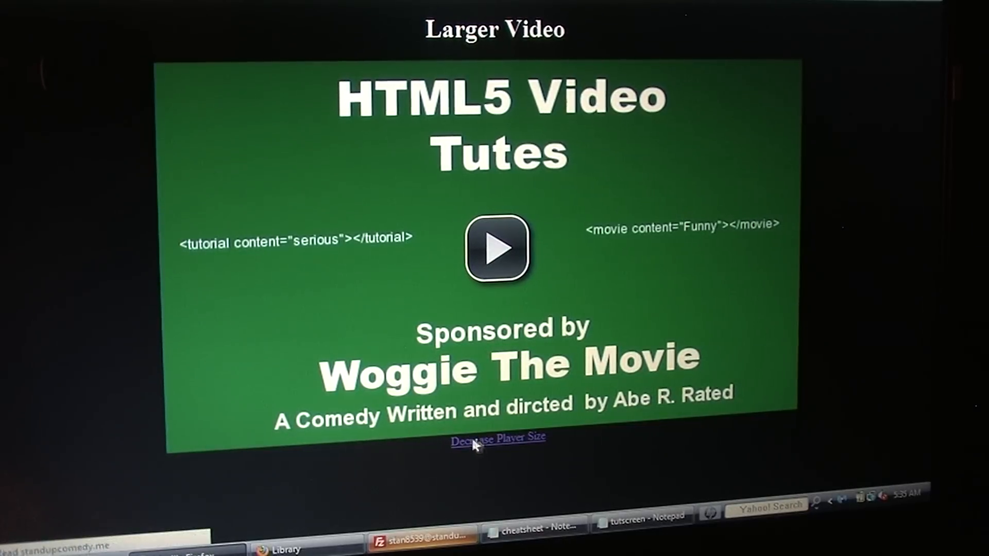
View the Music Player tutorial page and its track-list demo
click(499, 440)
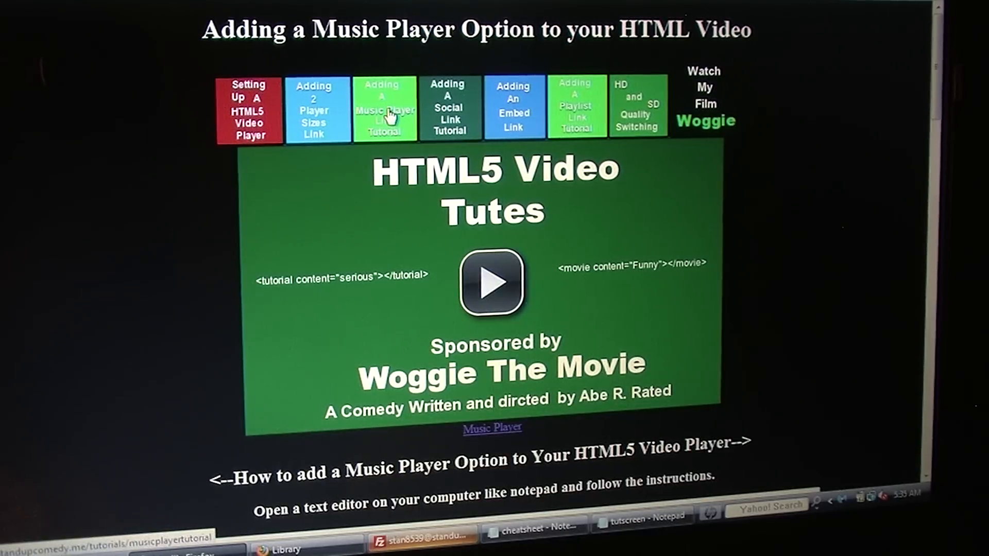
mouse_move(476, 448)
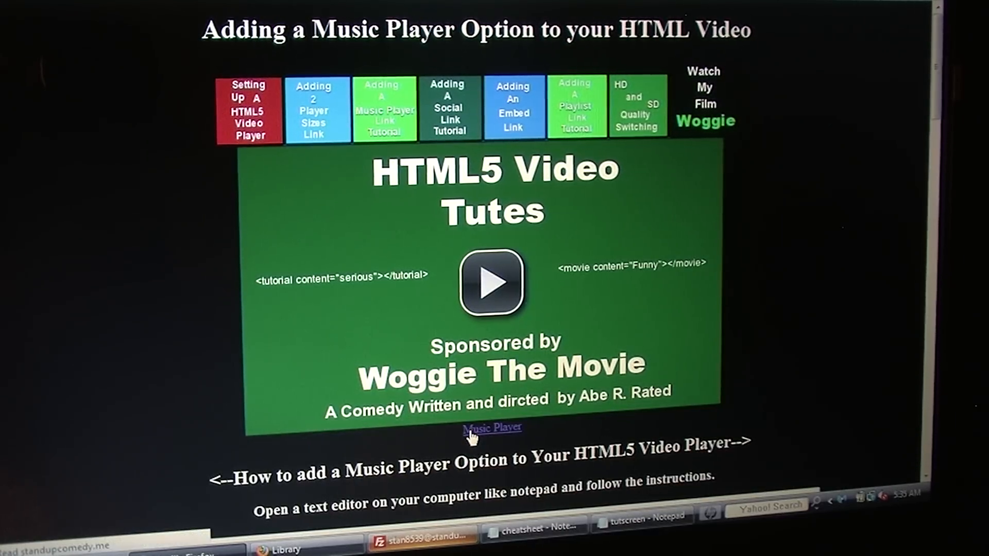
click(488, 428)
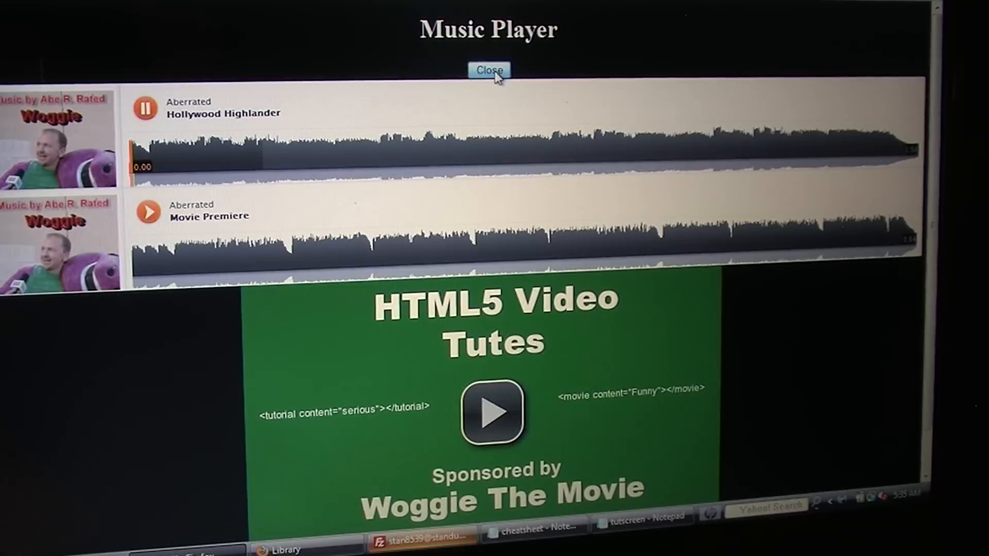
click(490, 68)
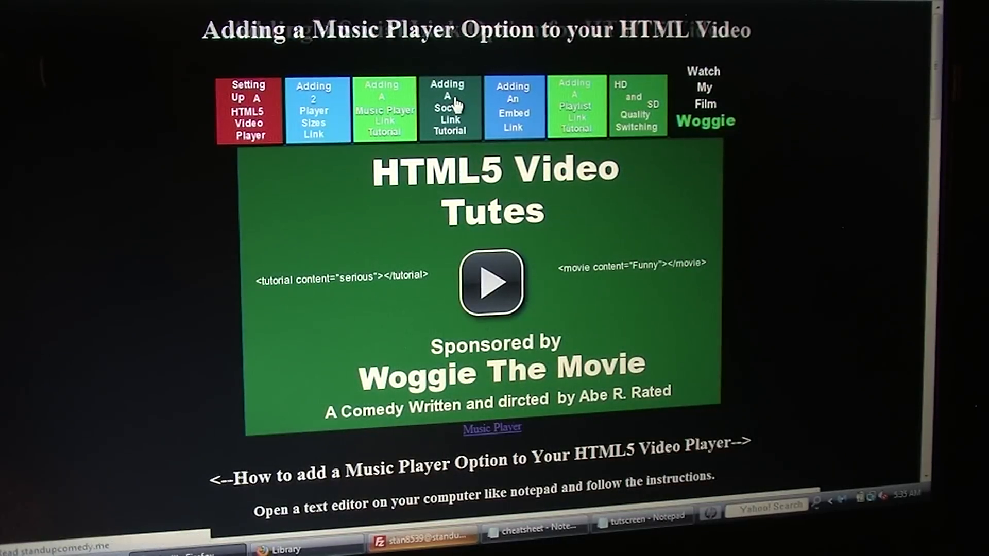
View the Social Link tutorial's sharing demo and the video embed code
click(449, 106)
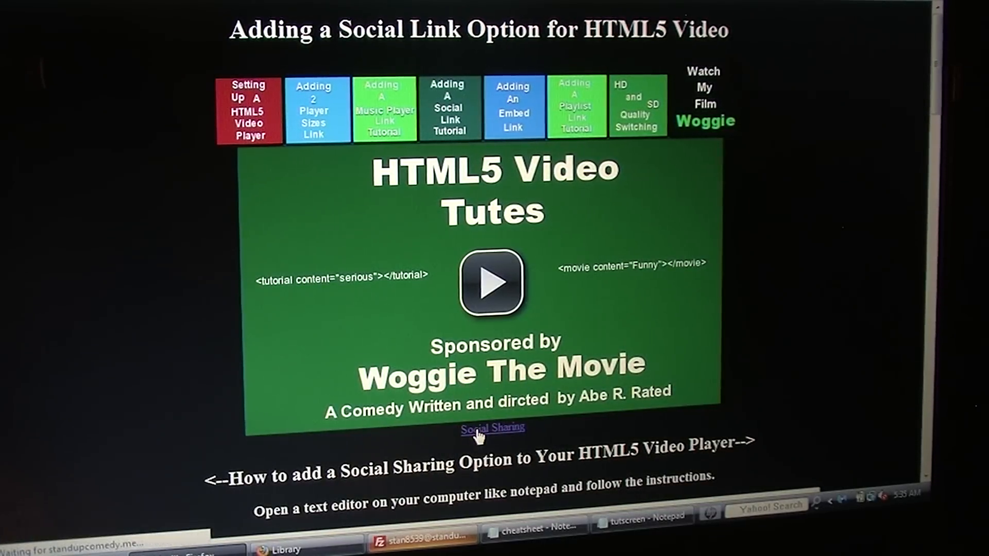
click(484, 427)
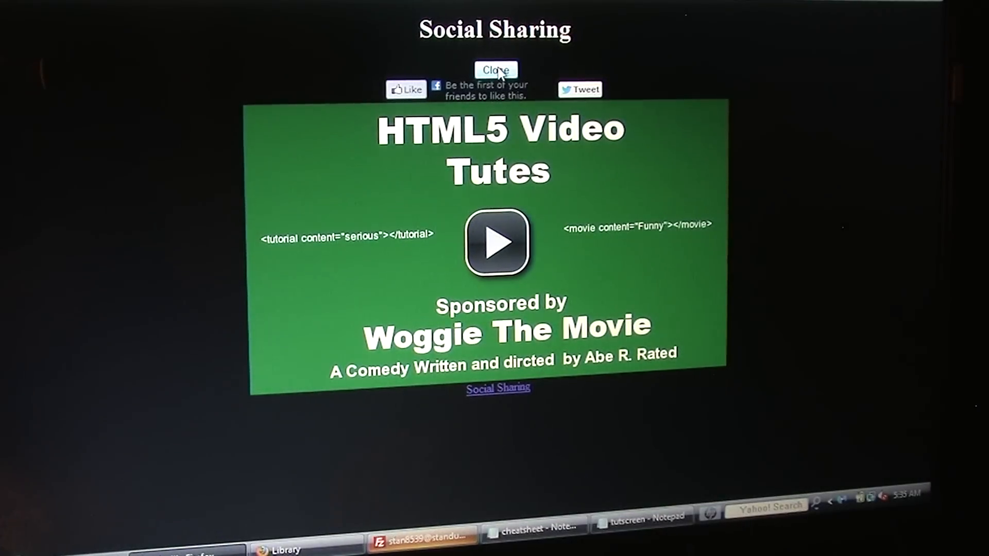
click(494, 67)
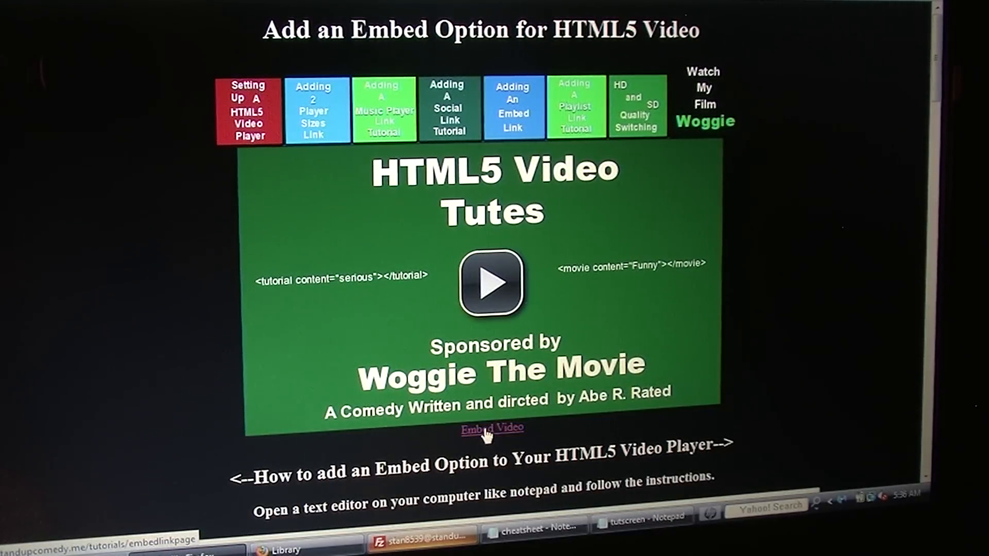
click(488, 429)
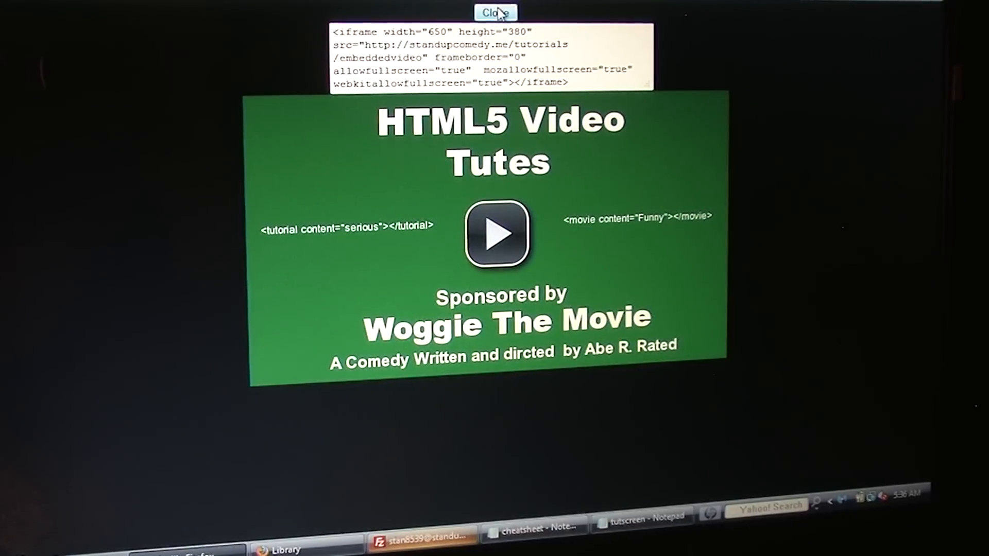
click(495, 12)
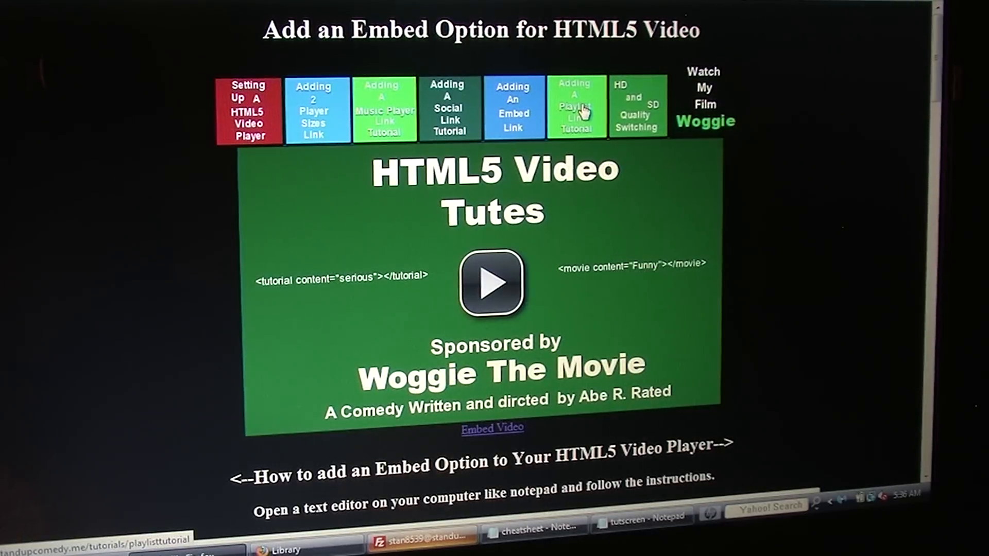
Visit the Playlist and HD/SD tutorial pages, switching the demo to HD then back to SD
click(577, 109)
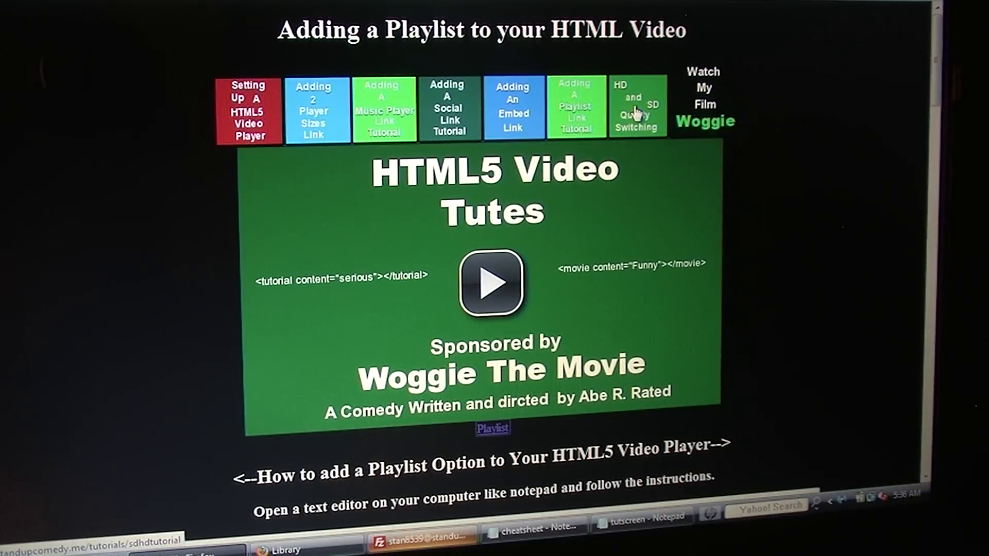
click(637, 108)
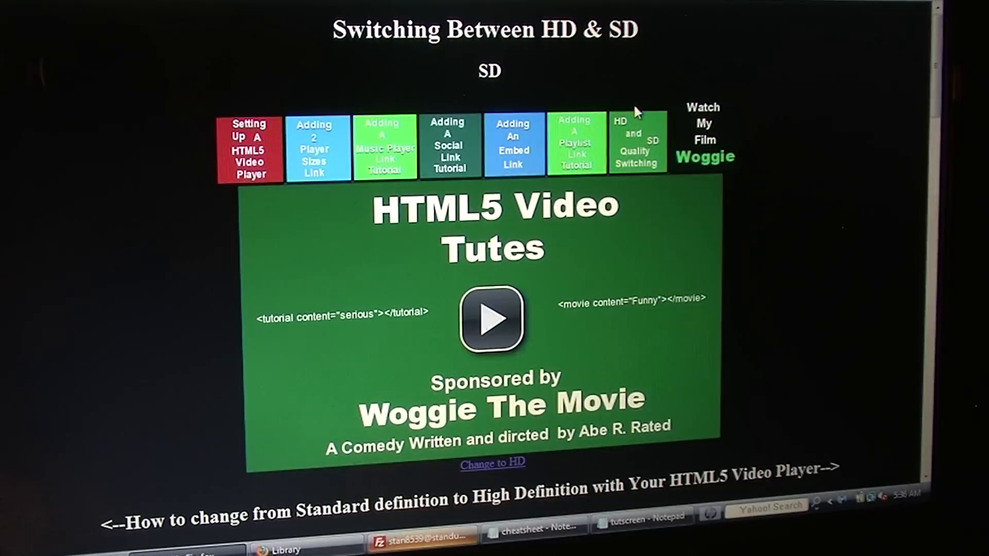
mouse_move(492, 477)
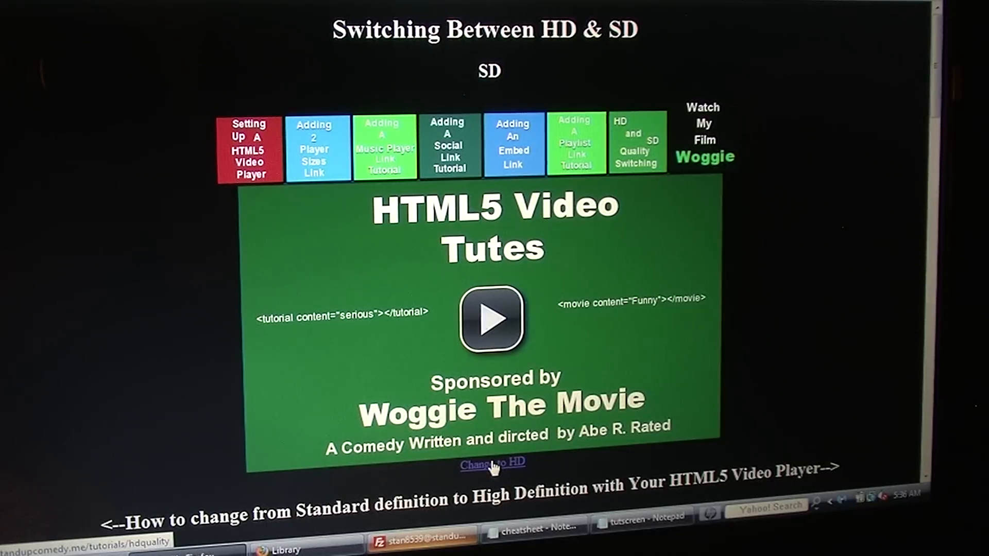
click(493, 466)
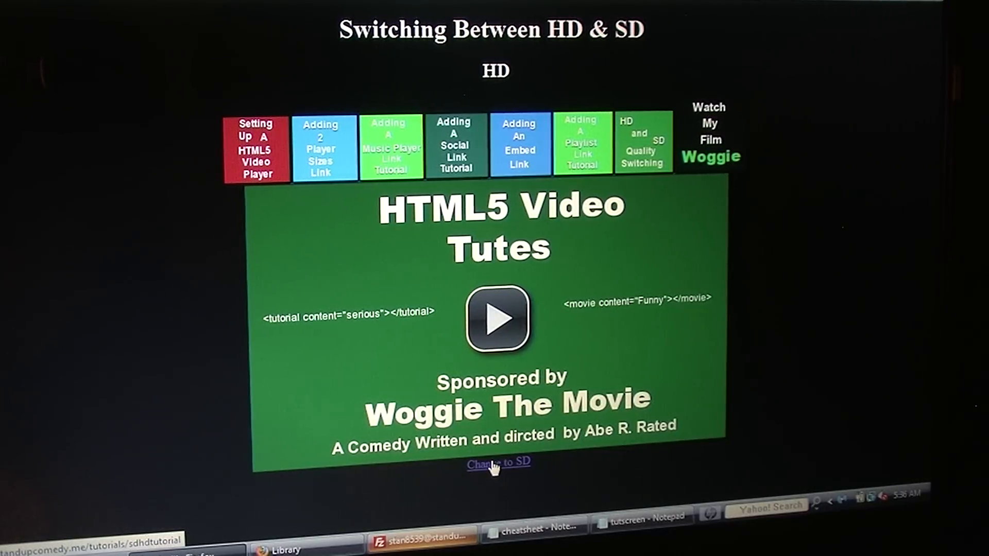
click(499, 462)
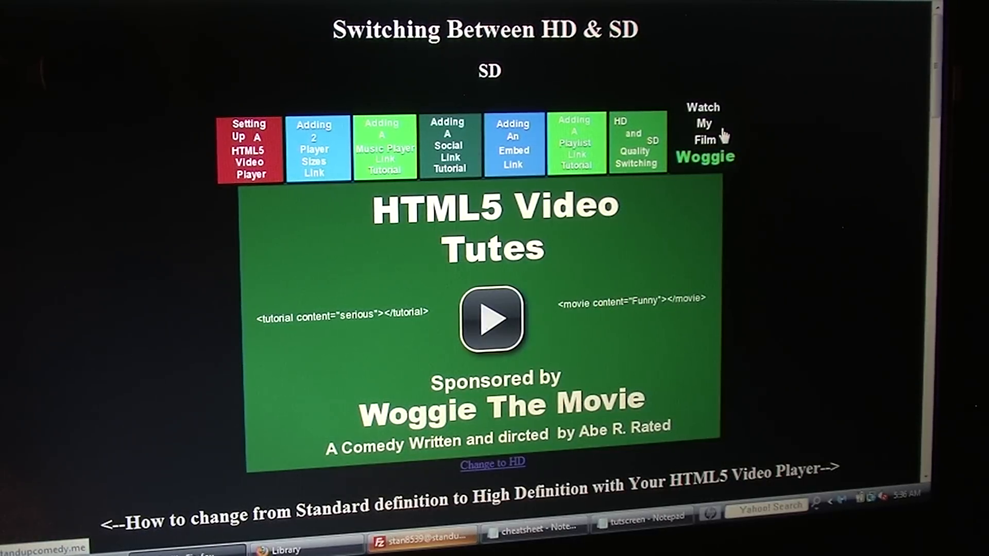
Show the Woggie Player Infantata 1.0 demo page and peek at its Music Player options list
click(705, 131)
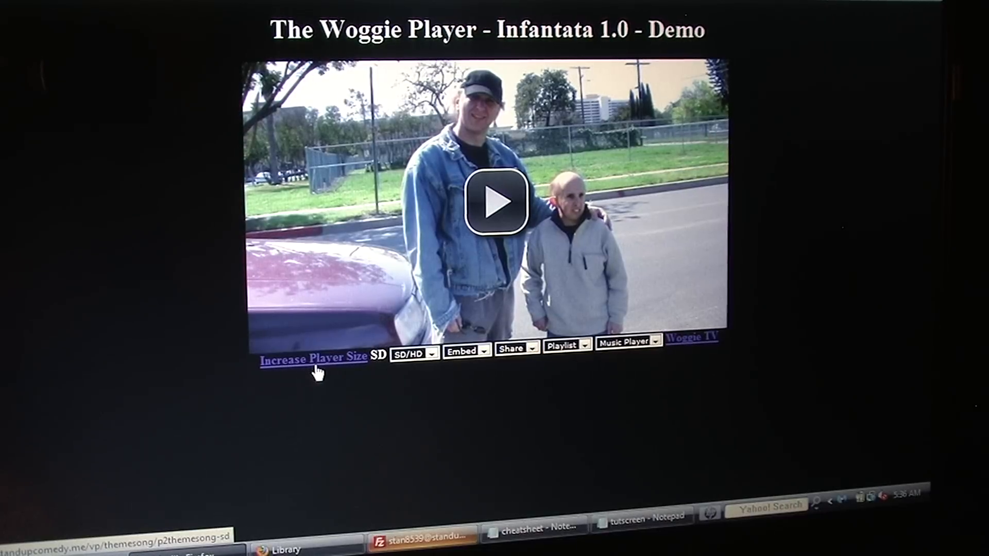
mouse_move(483, 361)
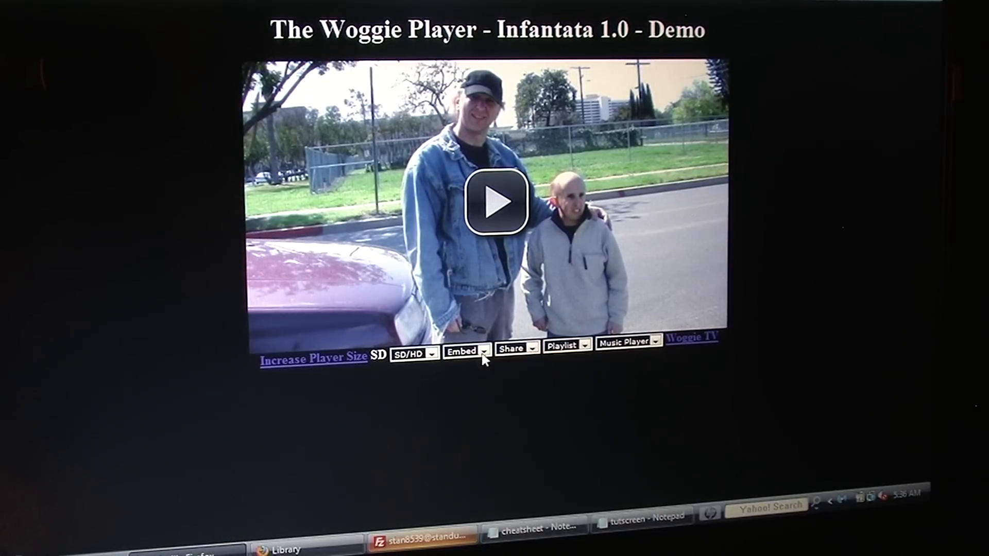
mouse_move(434, 361)
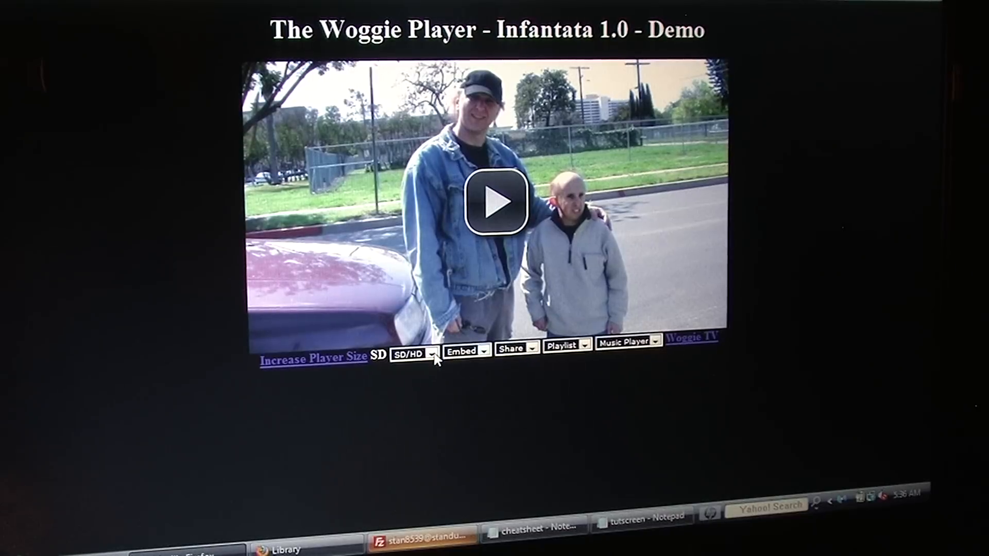
mouse_move(540, 357)
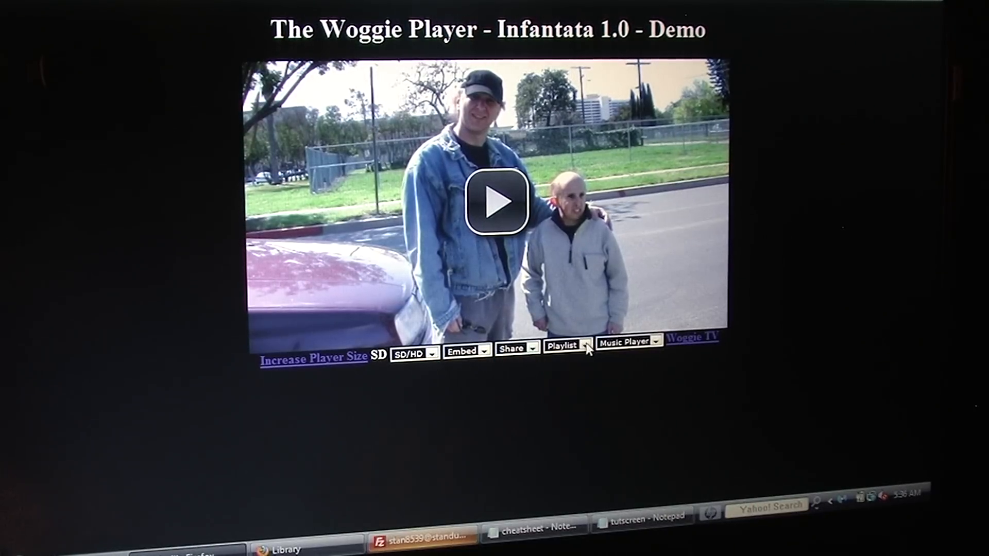
mouse_move(654, 347)
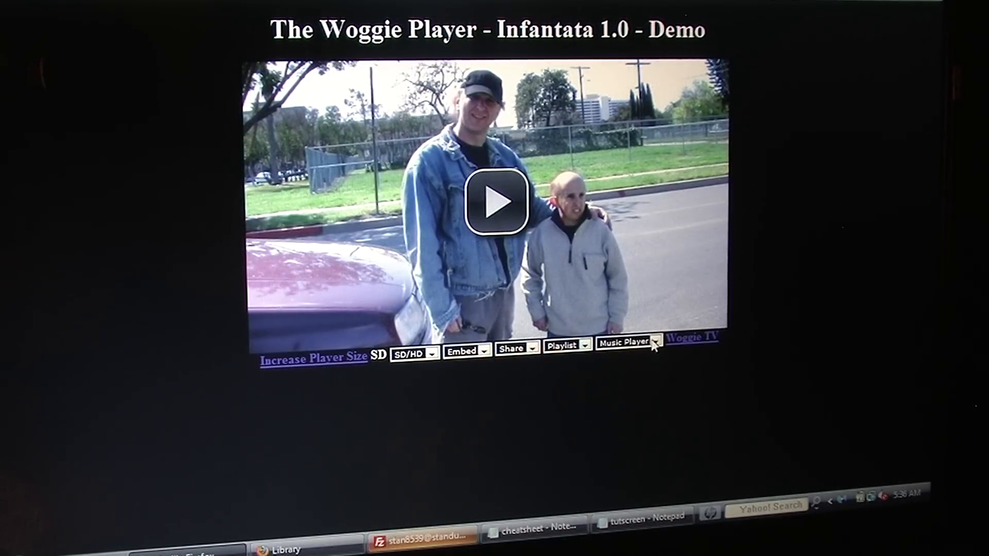
click(657, 343)
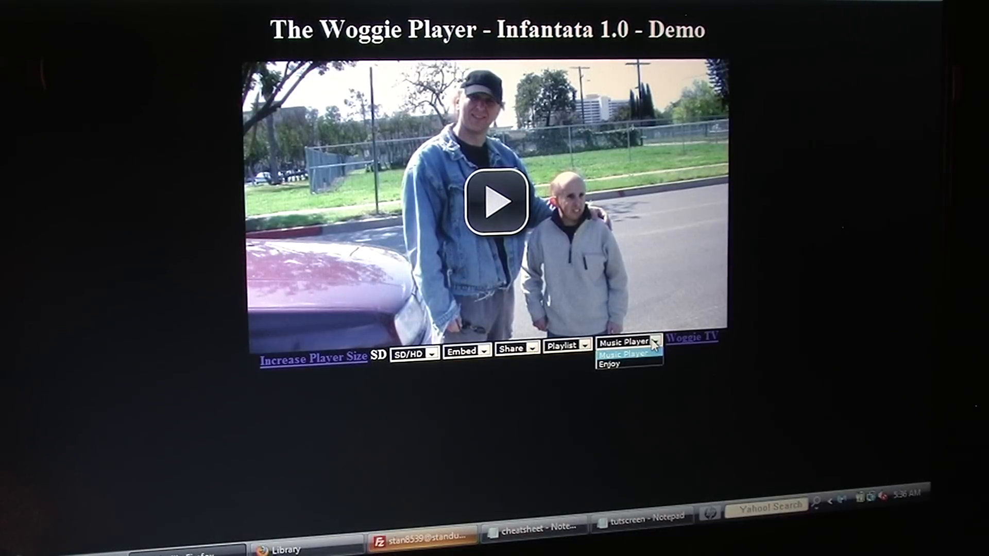
click(657, 342)
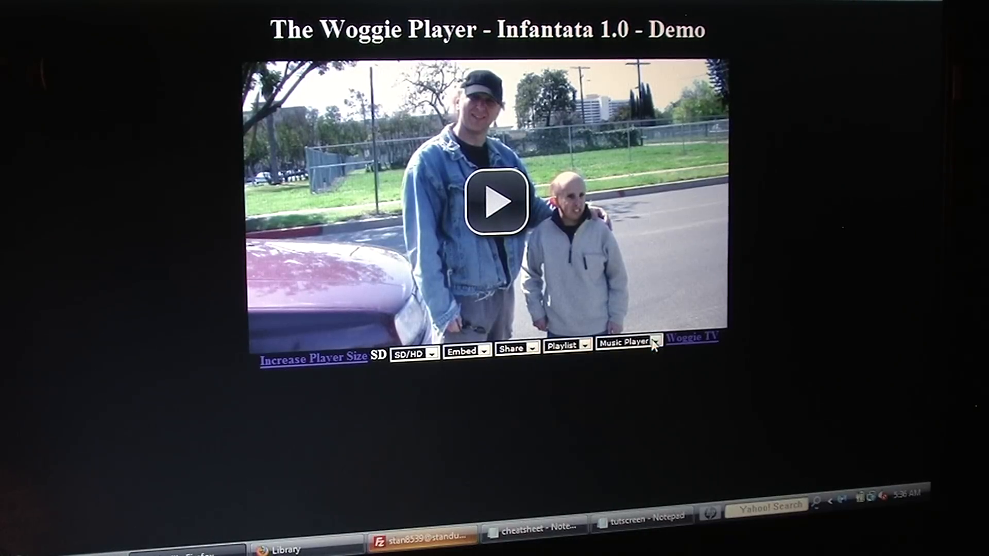